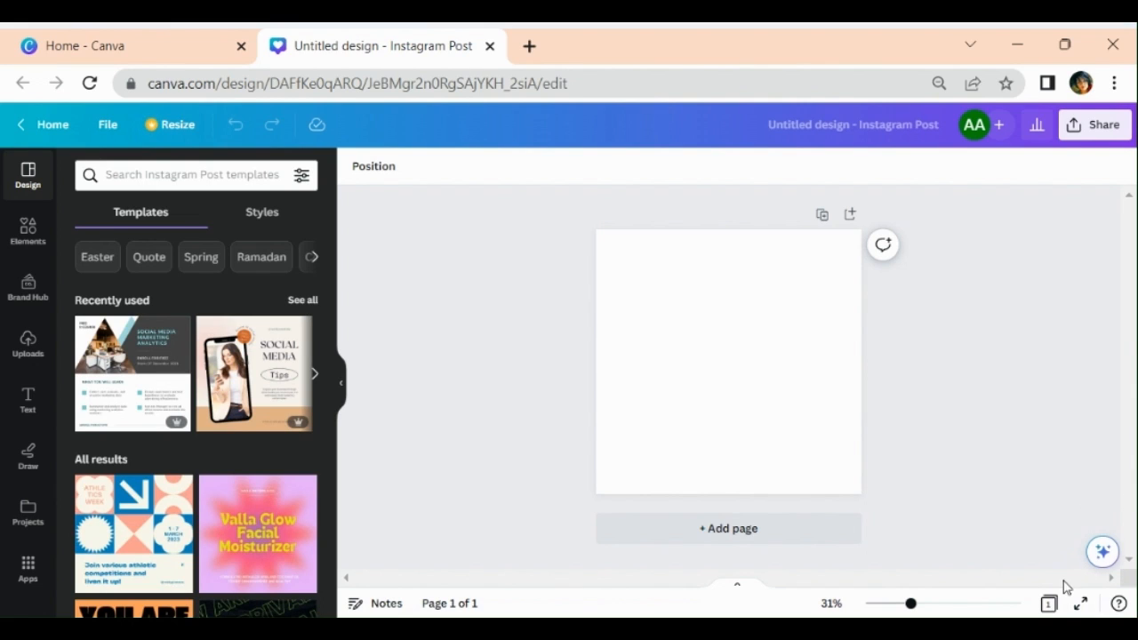
mouse_move(1103, 551)
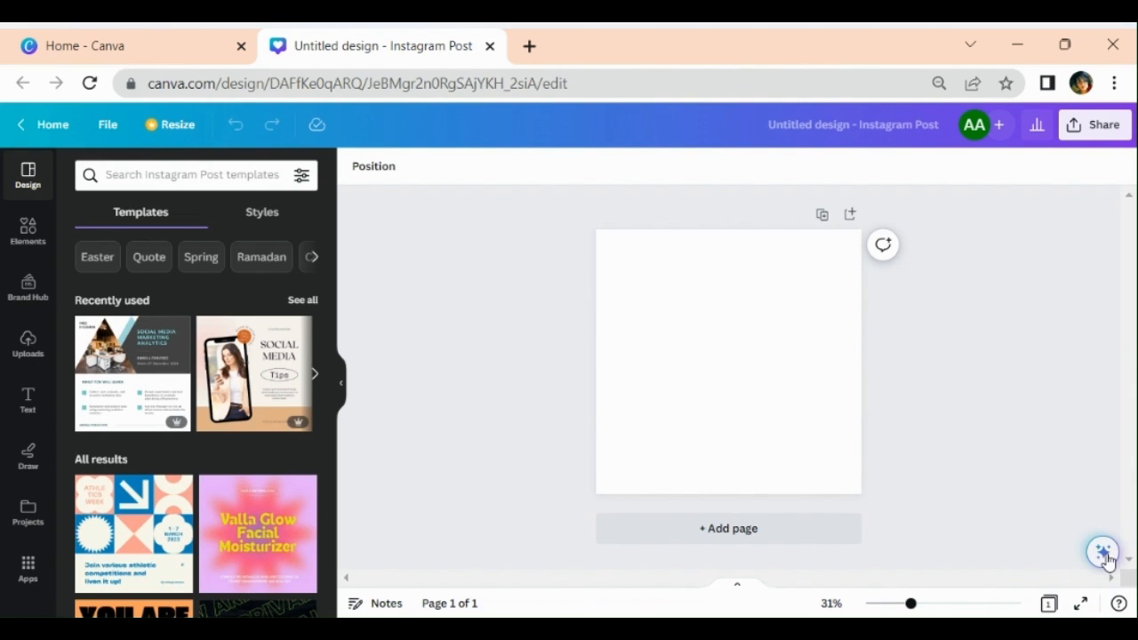
mouse_move(1064, 520)
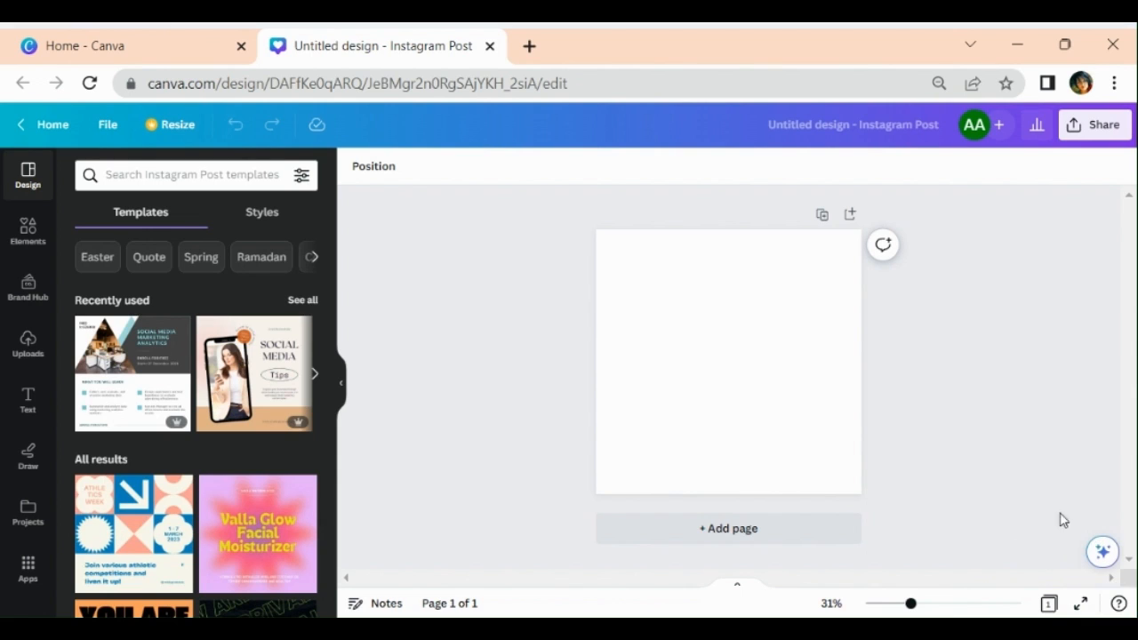
Step: Search the assistant for 'butter fly' and browse the butterfly graphics results
left_click(1103, 551)
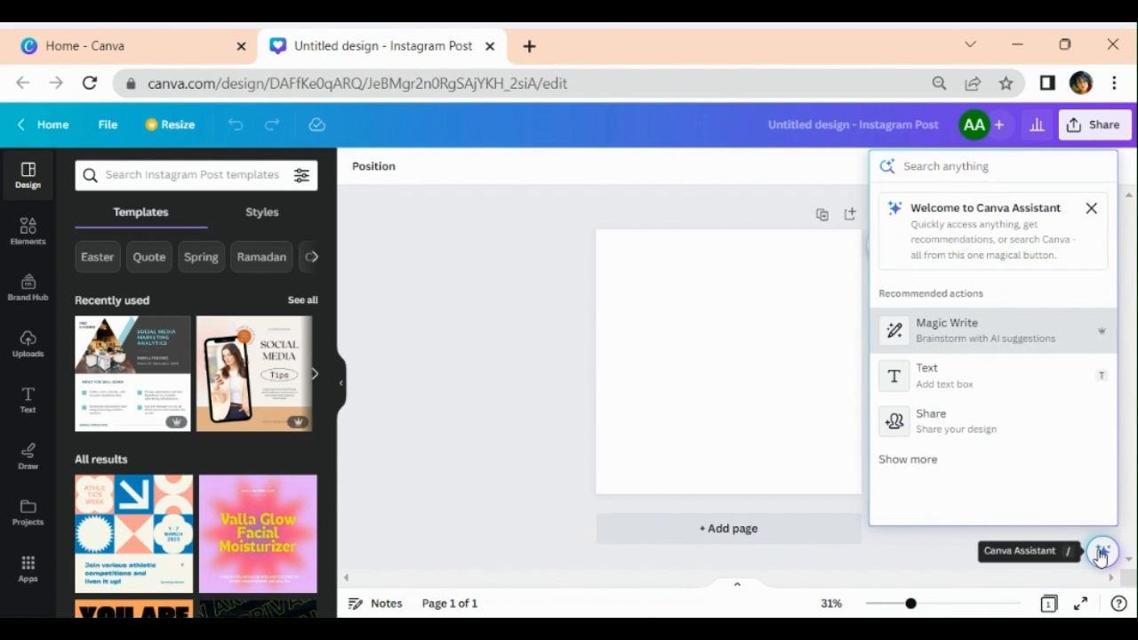
mouse_move(957, 355)
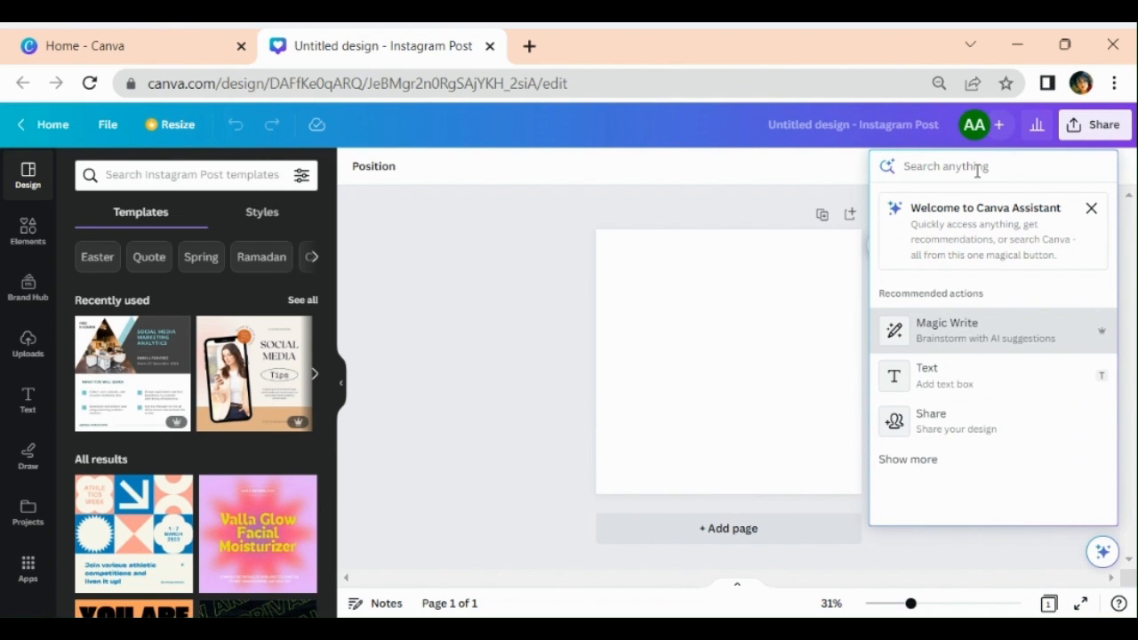
type("butter fly")
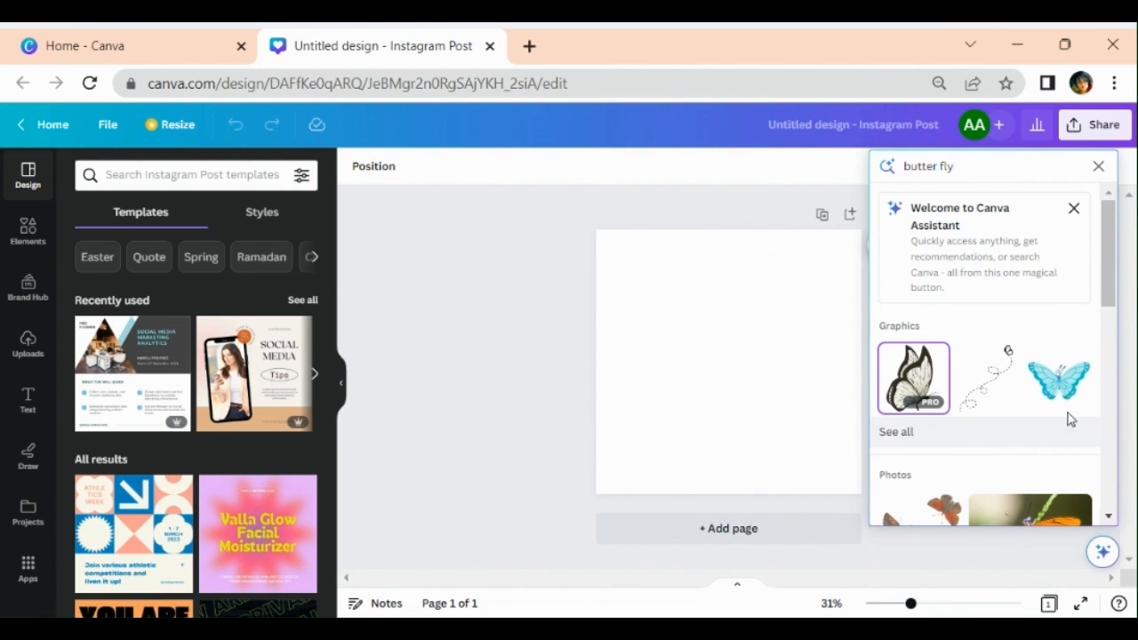
left_click(1058, 382)
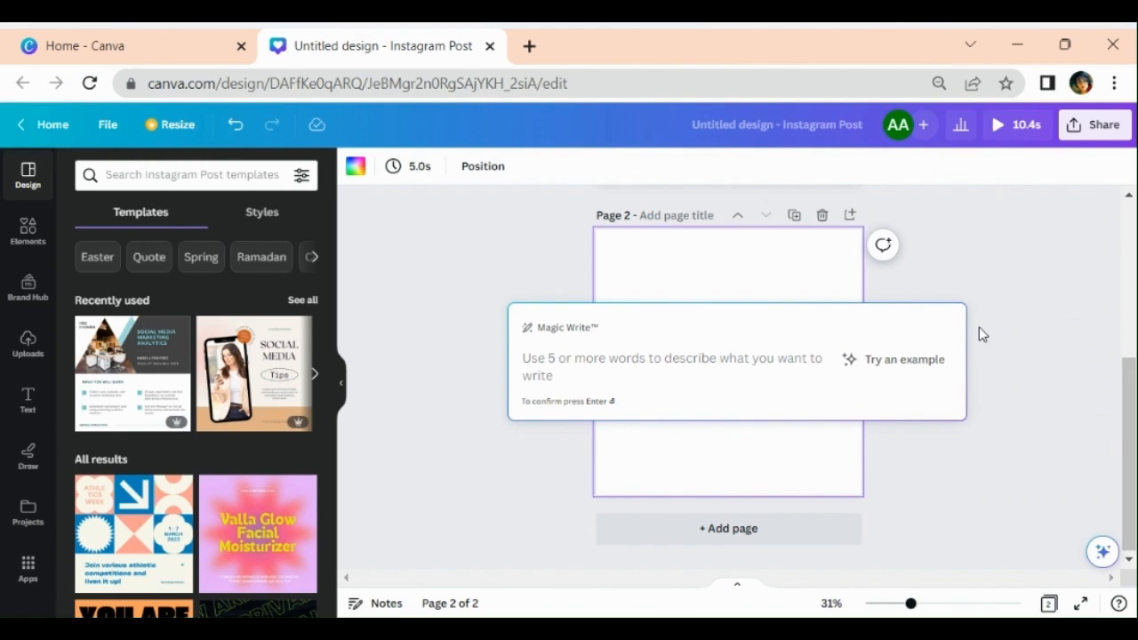
Step: Prompt Magic Write on page 2 for five content marketing tips
type("5 tips about content")
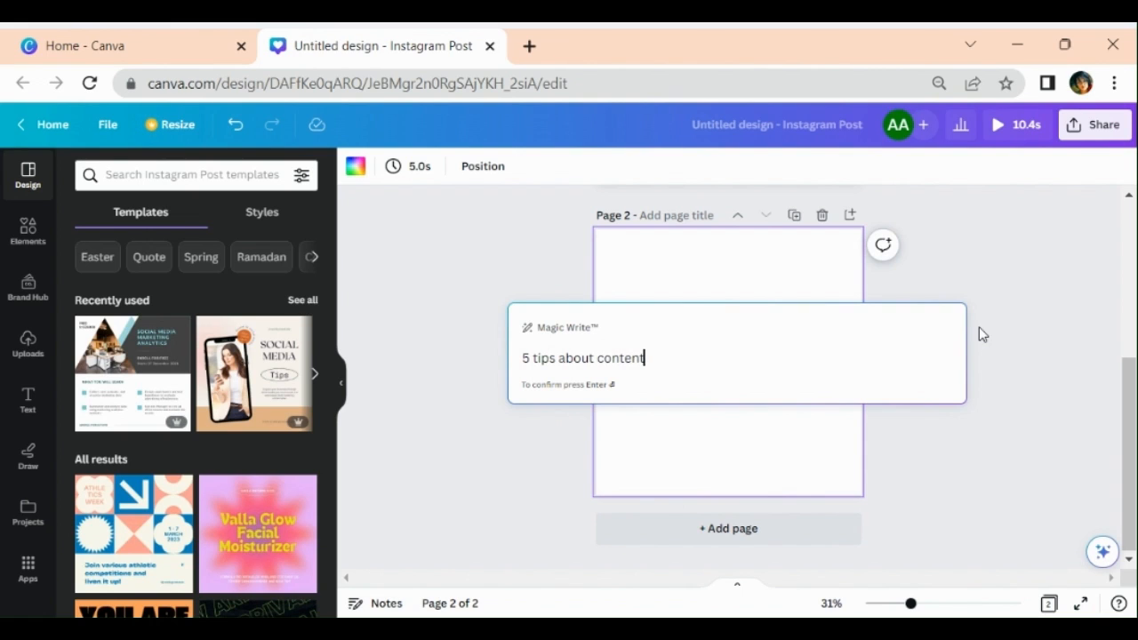
type("marke")
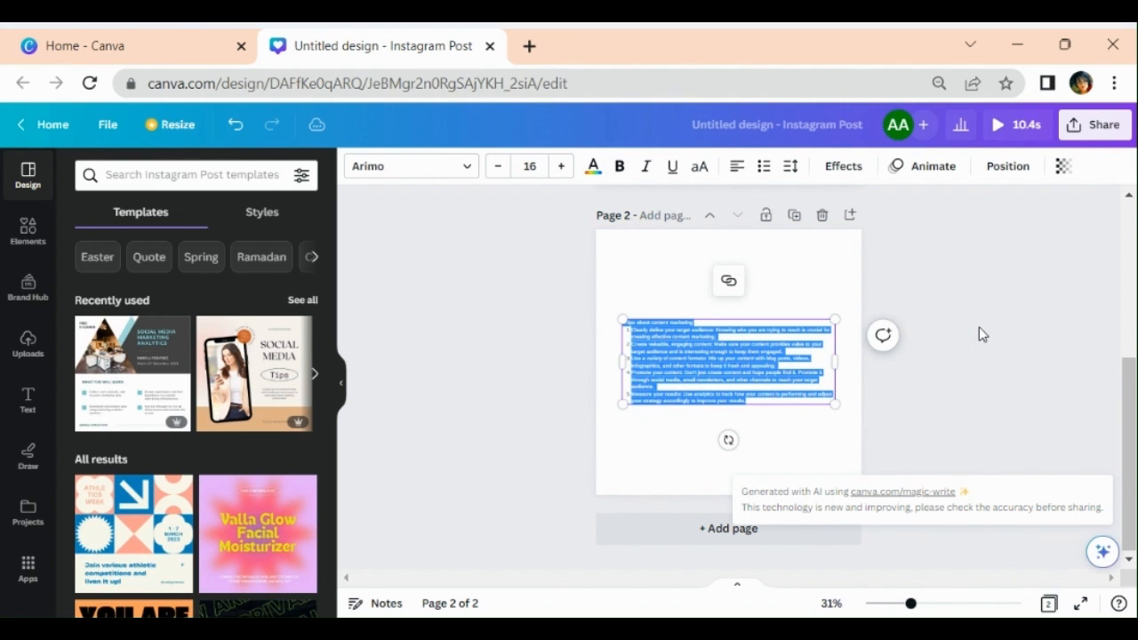
Step: Zoom the tips page to about 62% and show Magic Write options for the text
left_click_drag(889, 603, 920, 603)
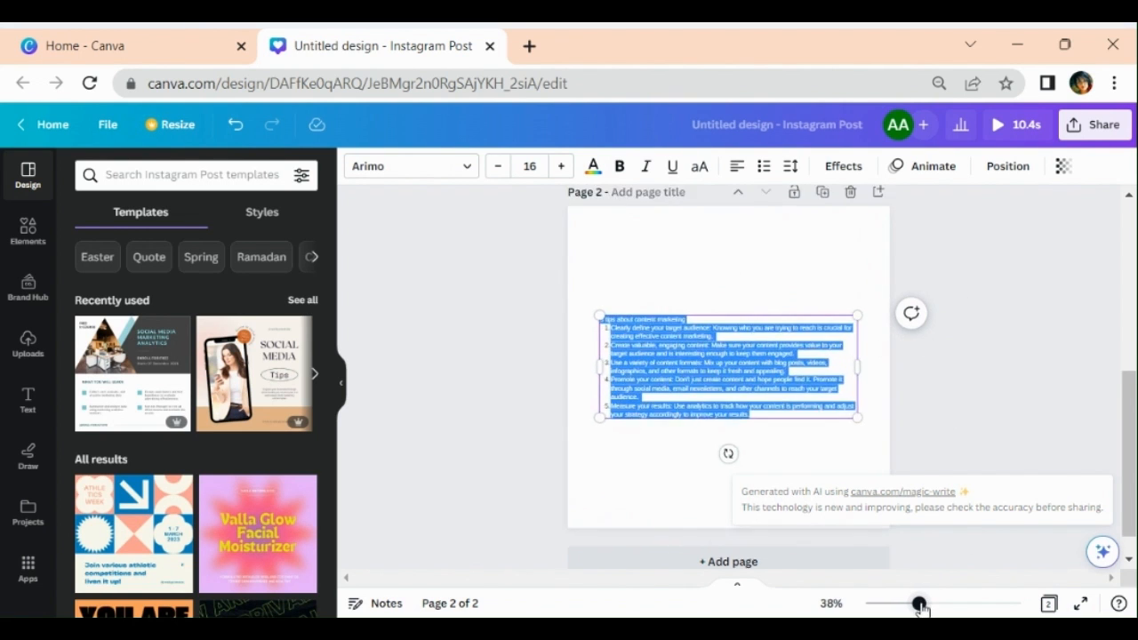
left_click_drag(920, 603, 937, 603)
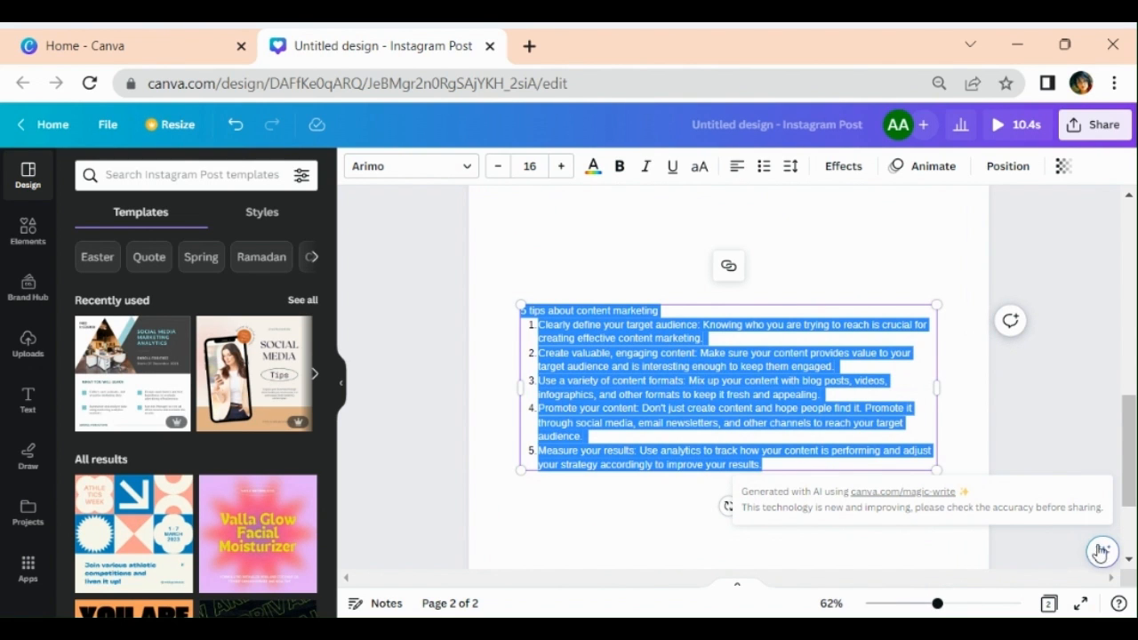
left_click(1102, 552)
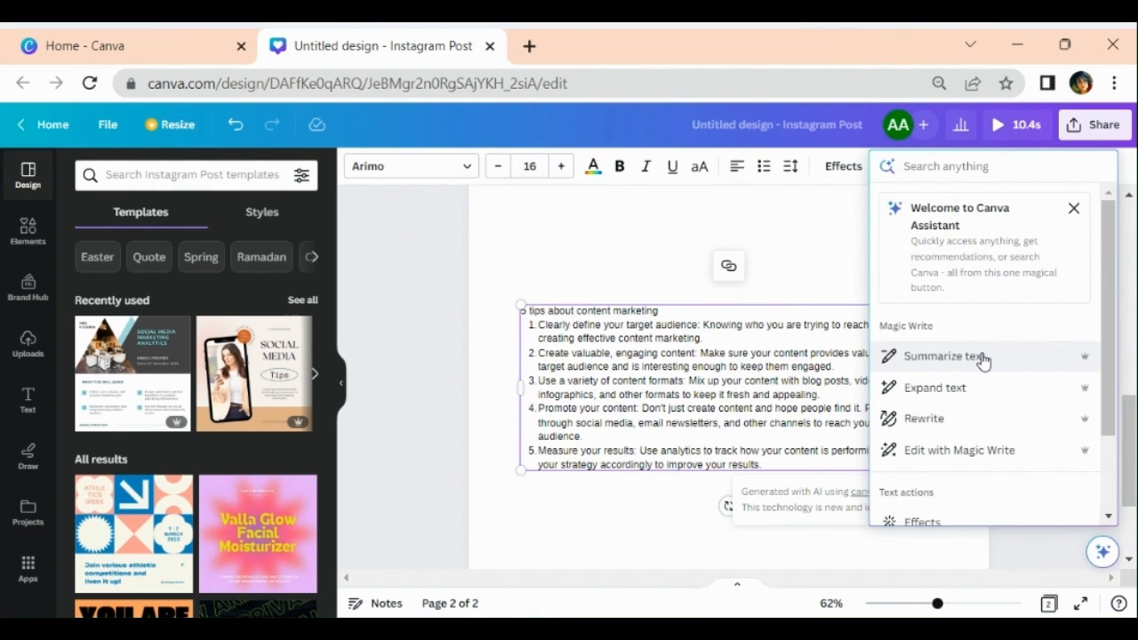
Step: Summarize the tips into a five-point list with Magic Write and reopen the assistant
left_click(943, 355)
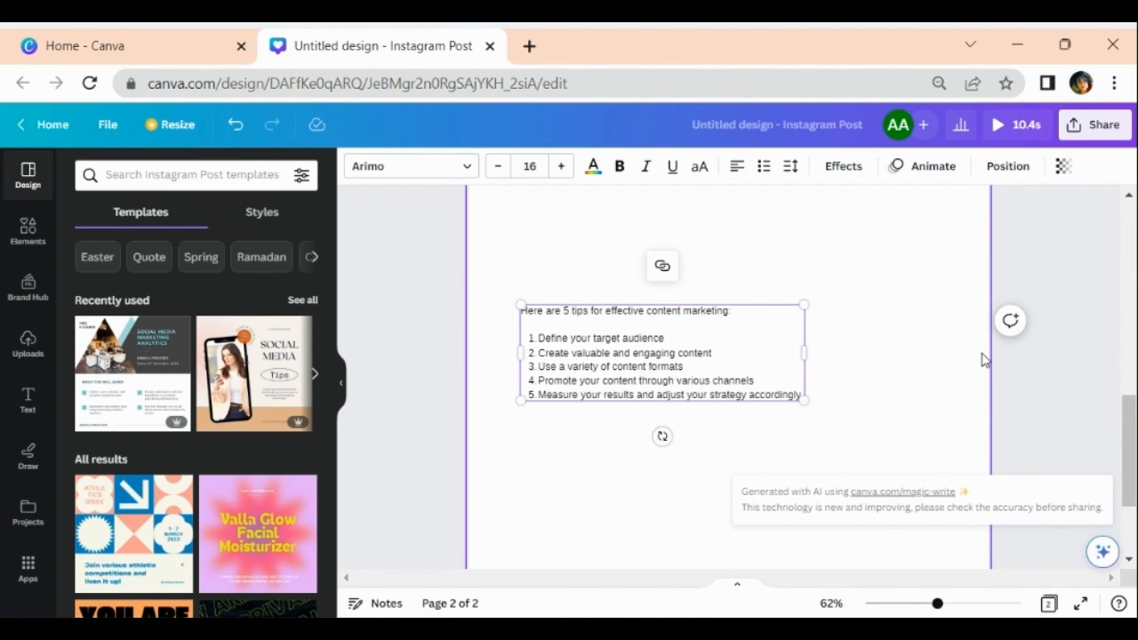
left_click(1103, 551)
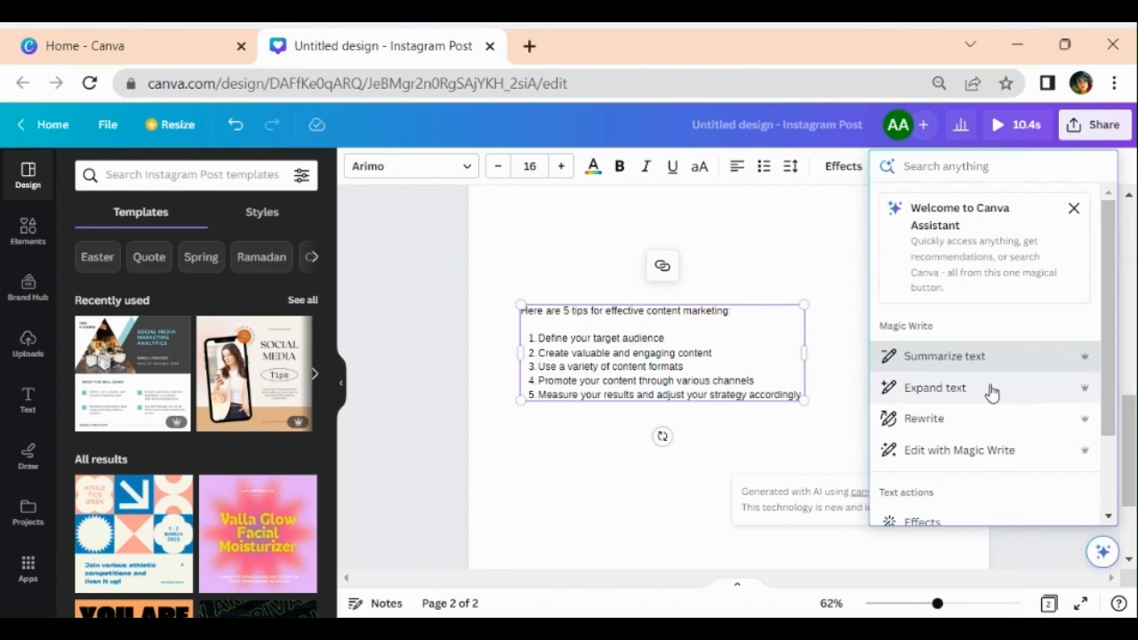
Step: Expand the summary with Magic Write and scroll through the longer tips
left_click(933, 387)
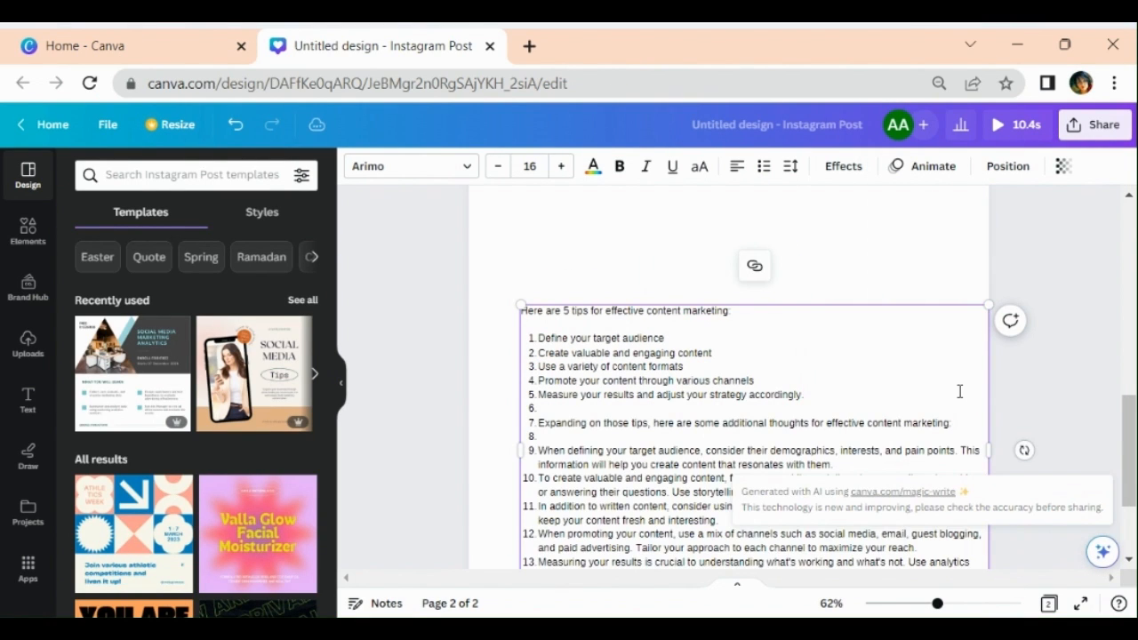
scroll("down", 3)
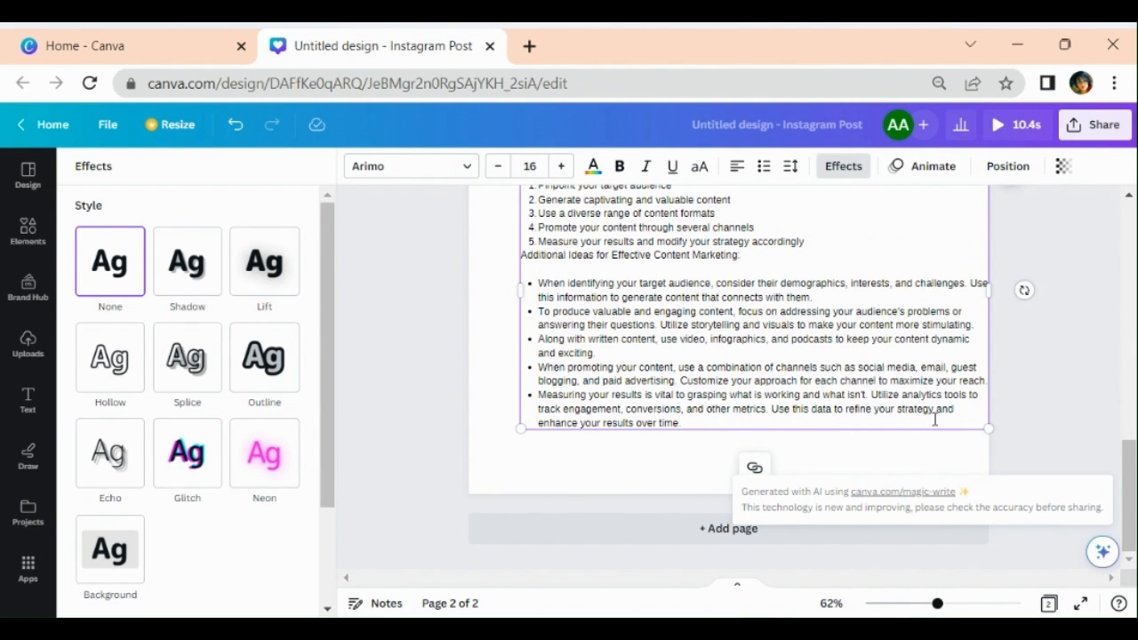
Step: Try Neon and Glitch effects on the tips text, then apply Hollow
left_click(264, 453)
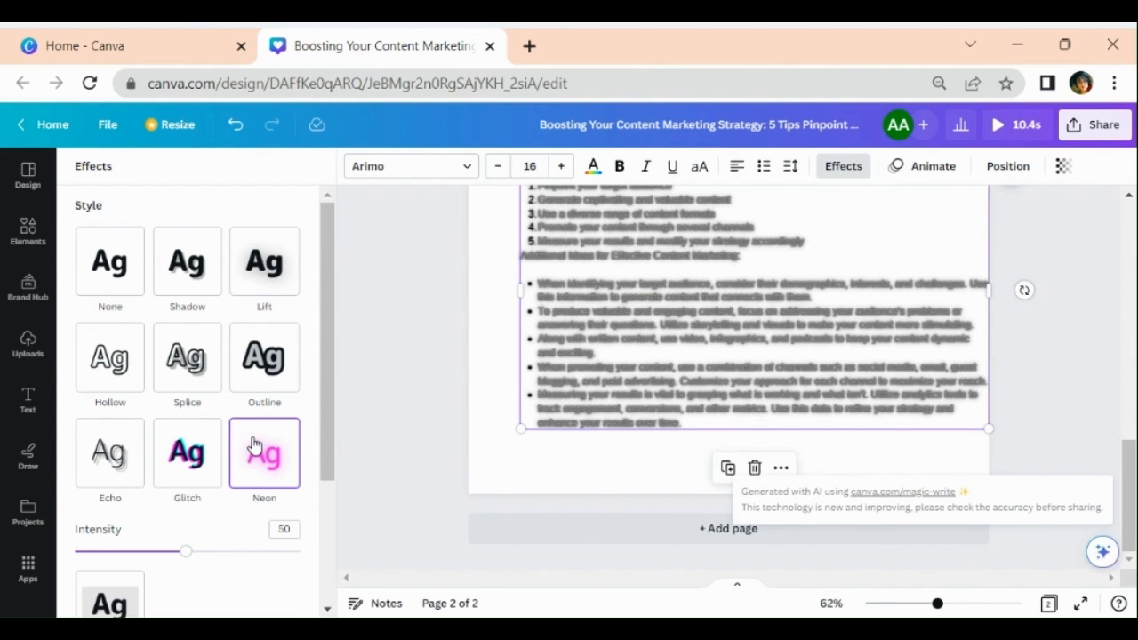
left_click(187, 453)
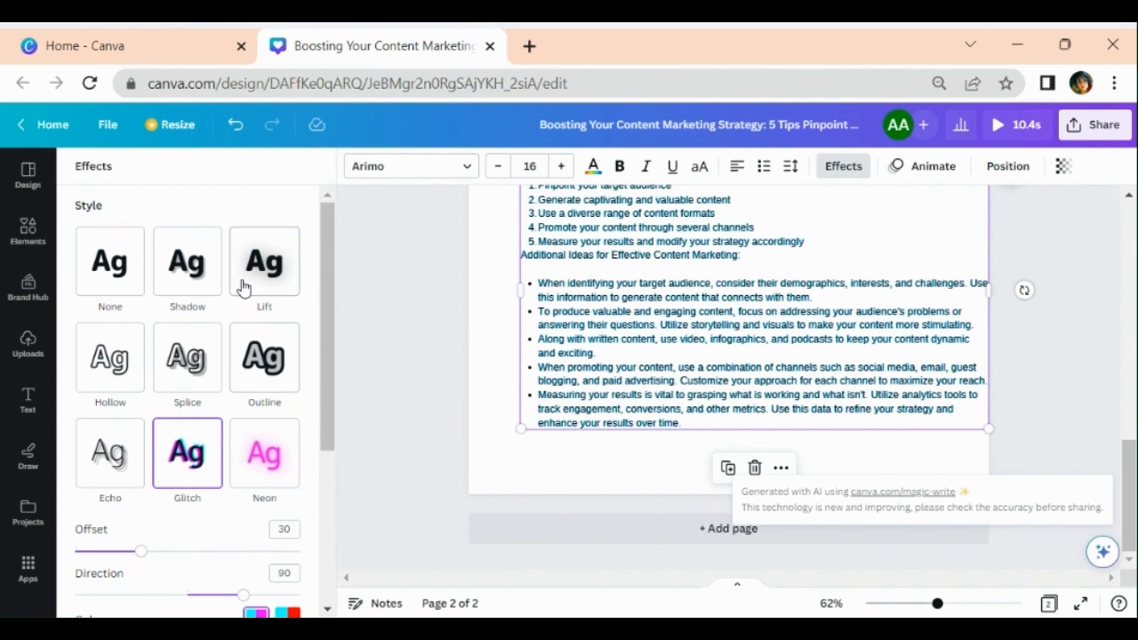
left_click(264, 260)
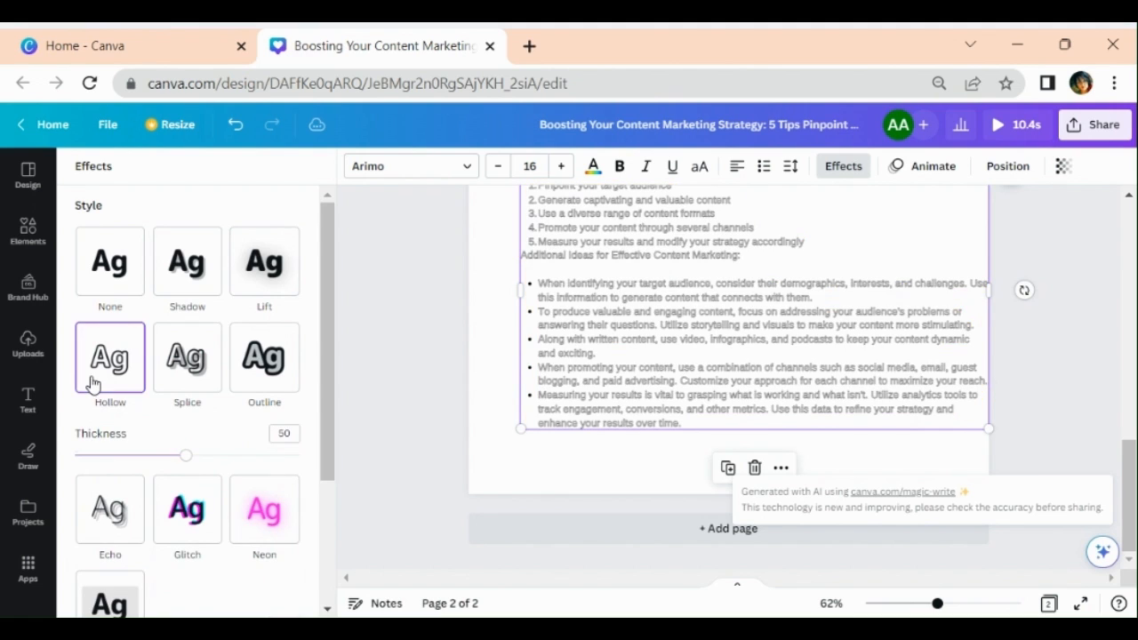
mouse_move(594, 194)
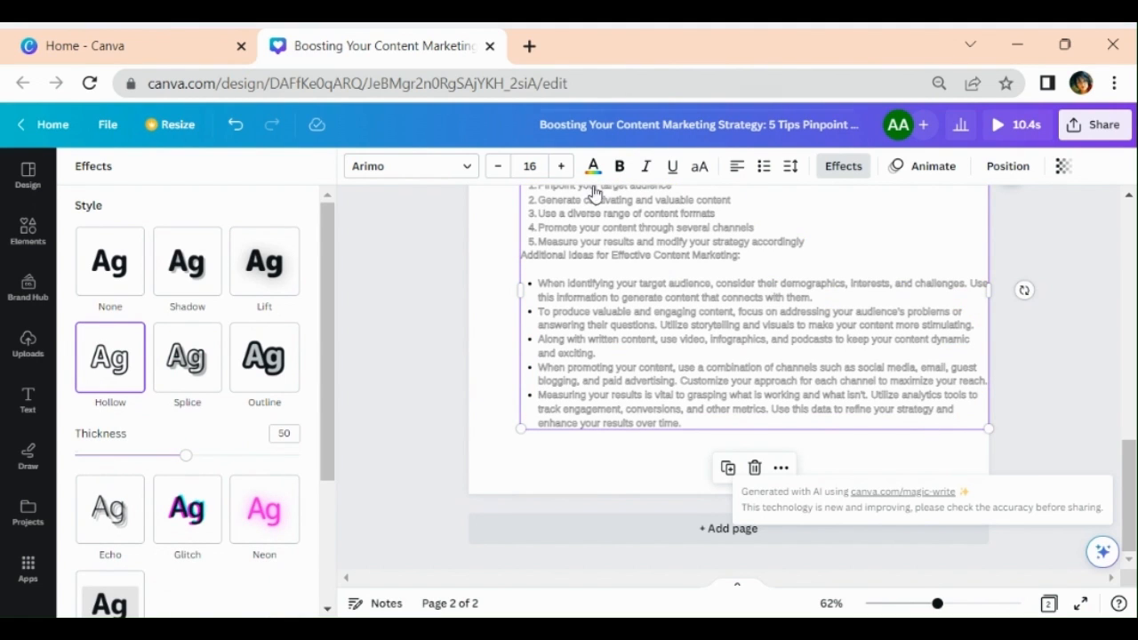
mouse_move(592, 165)
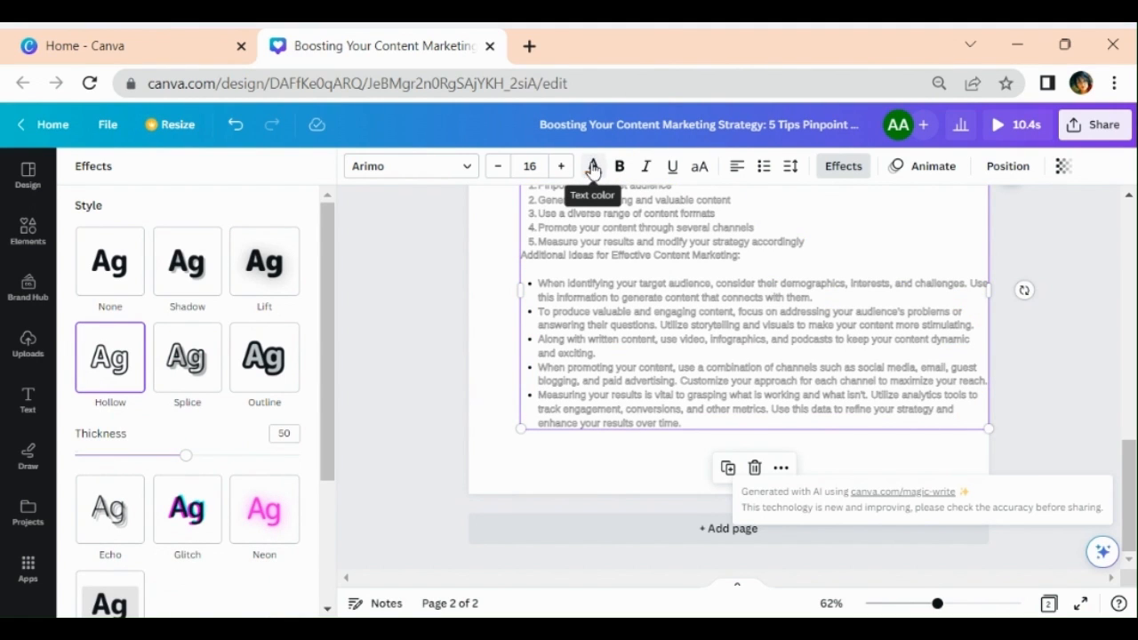
mouse_move(529, 166)
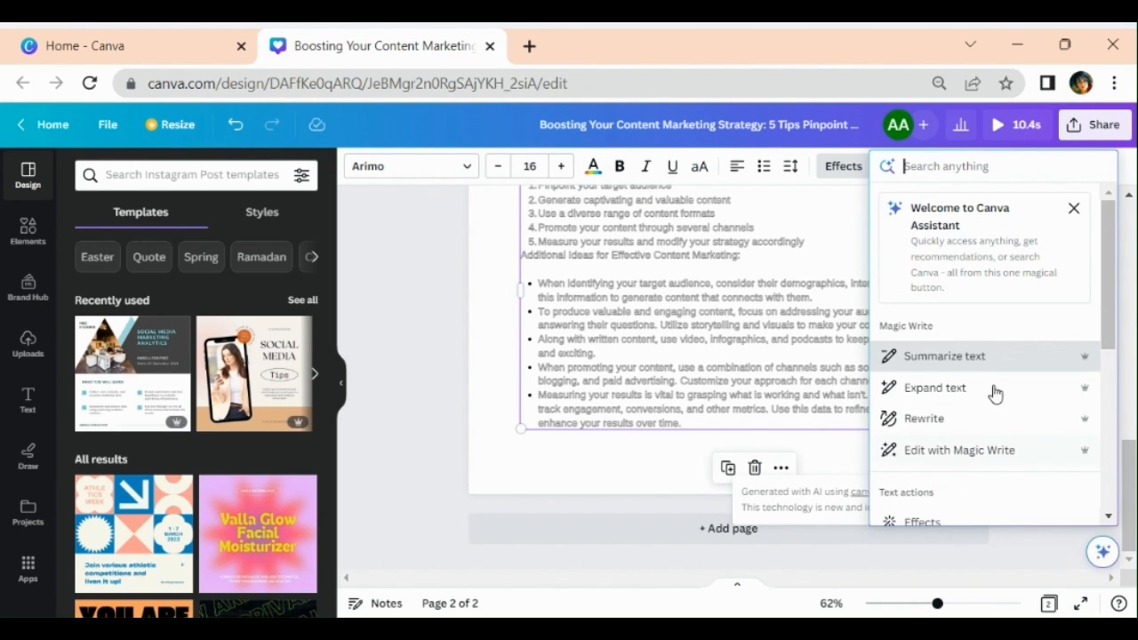
Step: Change the tips font from Arimo, trying Clear Sans Bold and ending on Aileron Regular
scroll("down", 3)
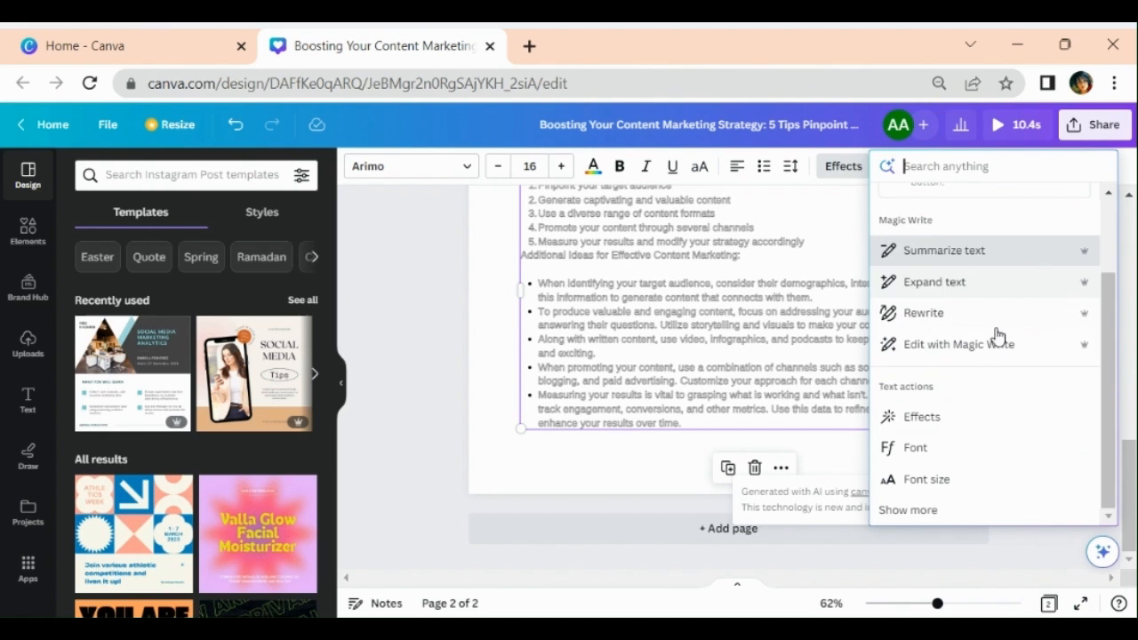
mouse_move(978, 456)
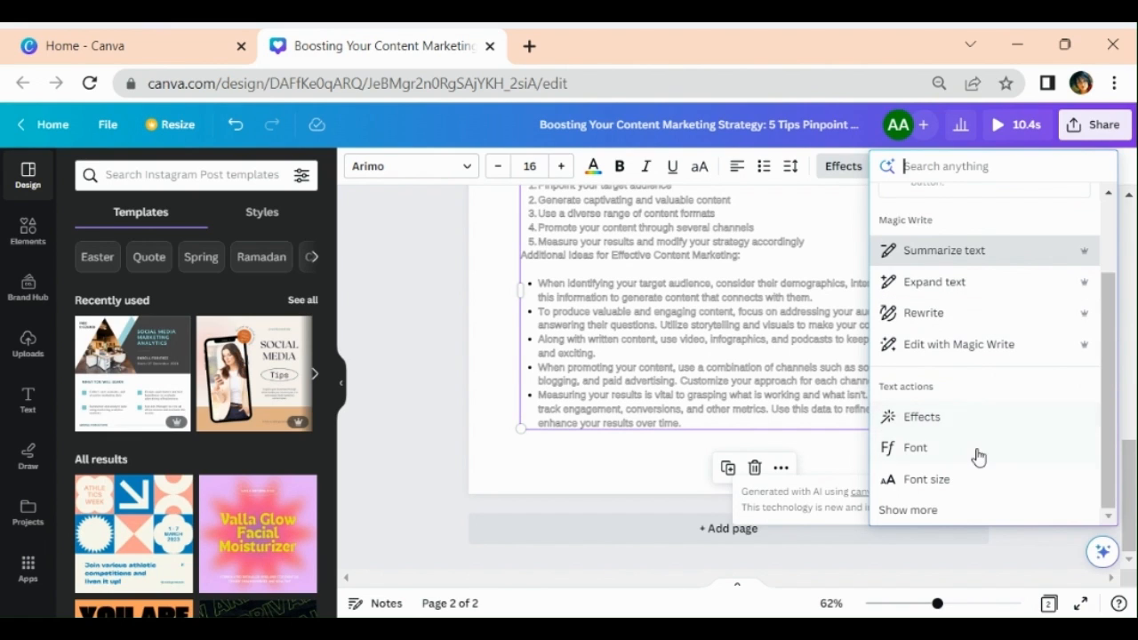
left_click(922, 416)
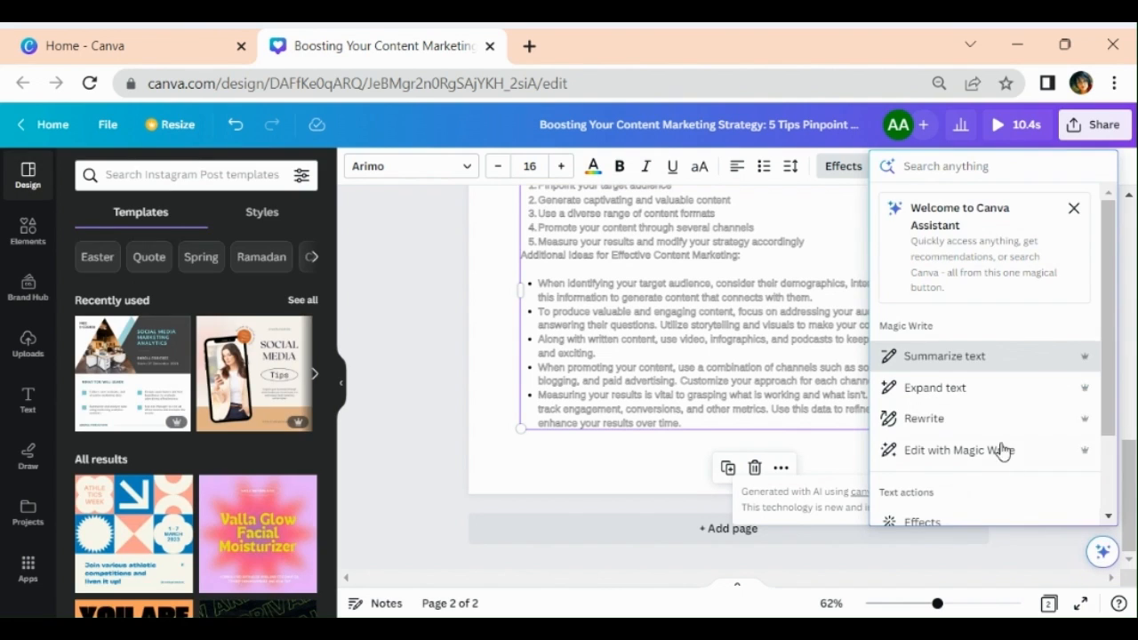
scroll("down", 3)
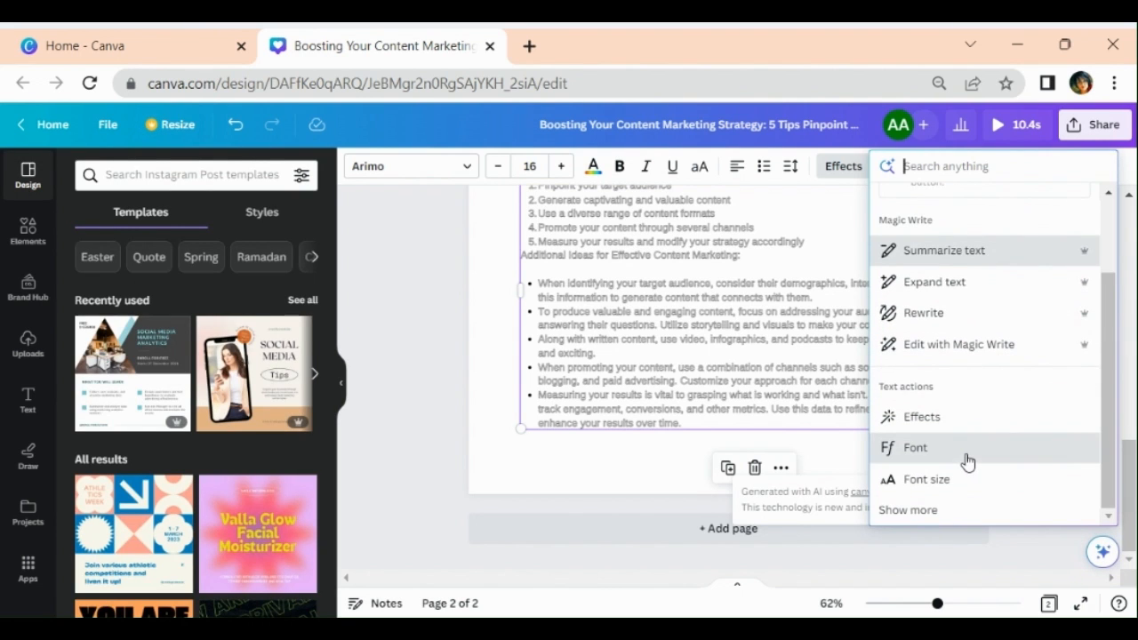
left_click(914, 448)
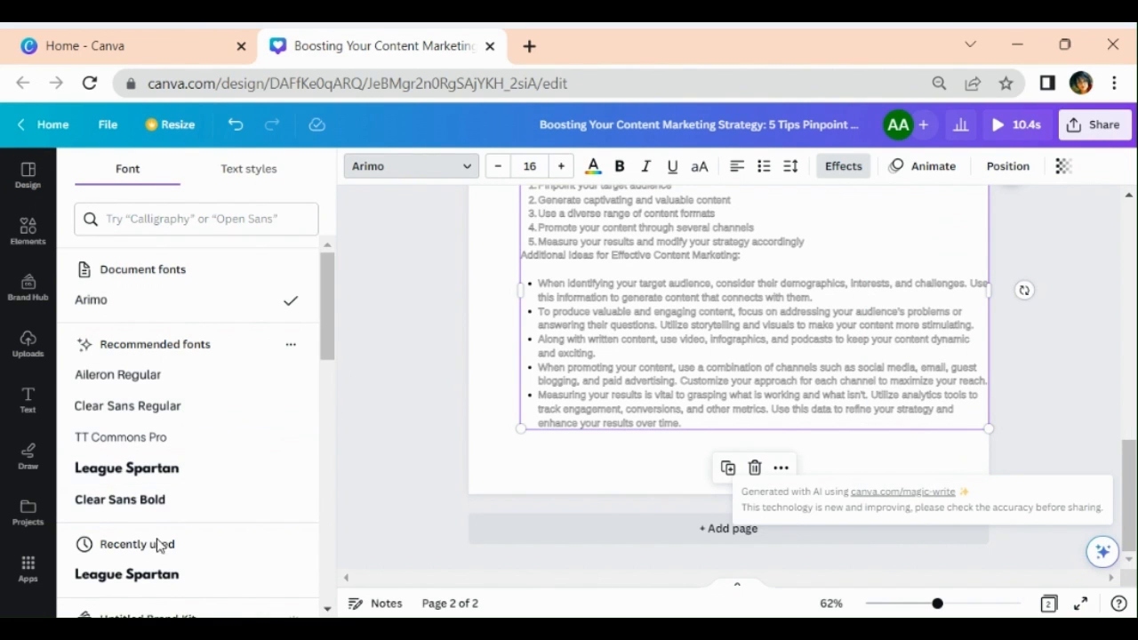
left_click(120, 499)
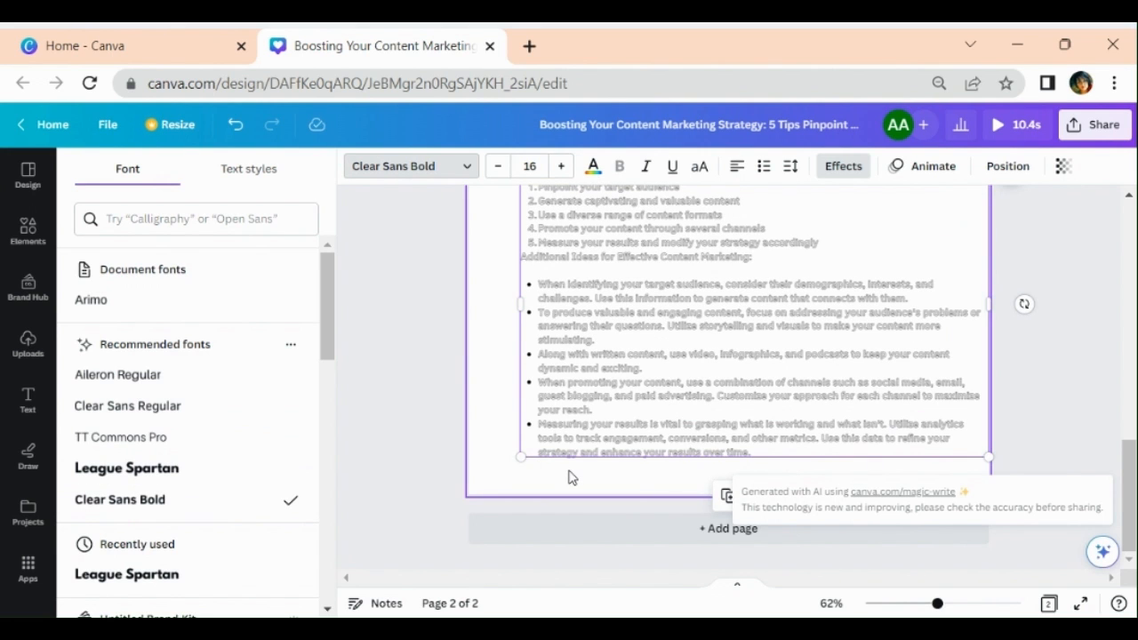
left_click(117, 374)
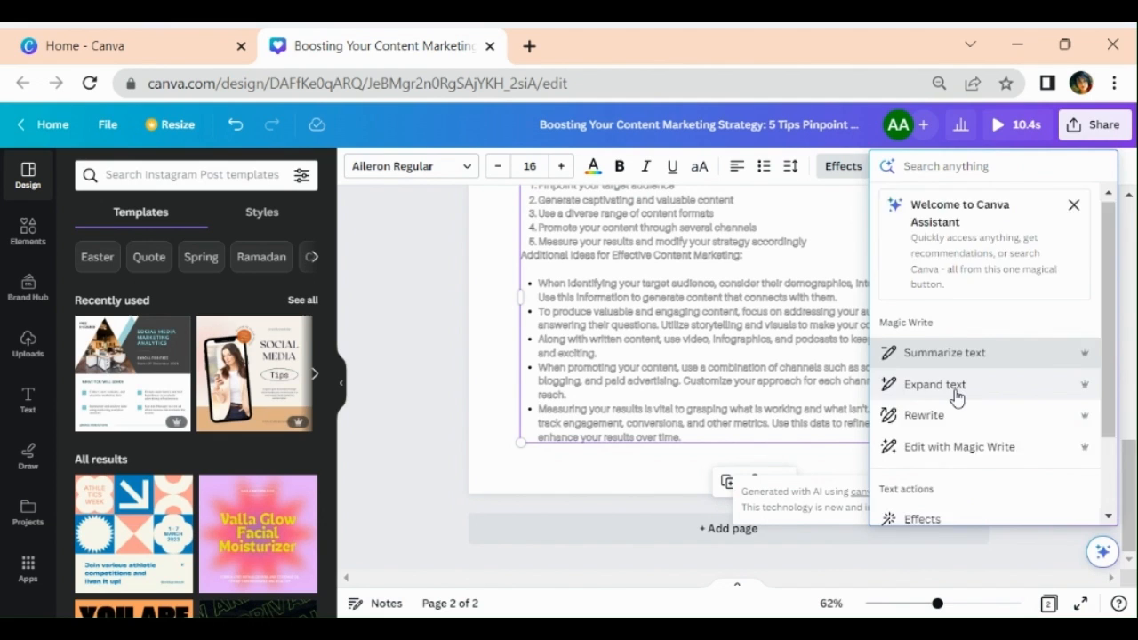
Step: Enlarge the 'Boosting Your Content Marketing Strategy: 5 Tips' text to size 96
scroll("down", 3)
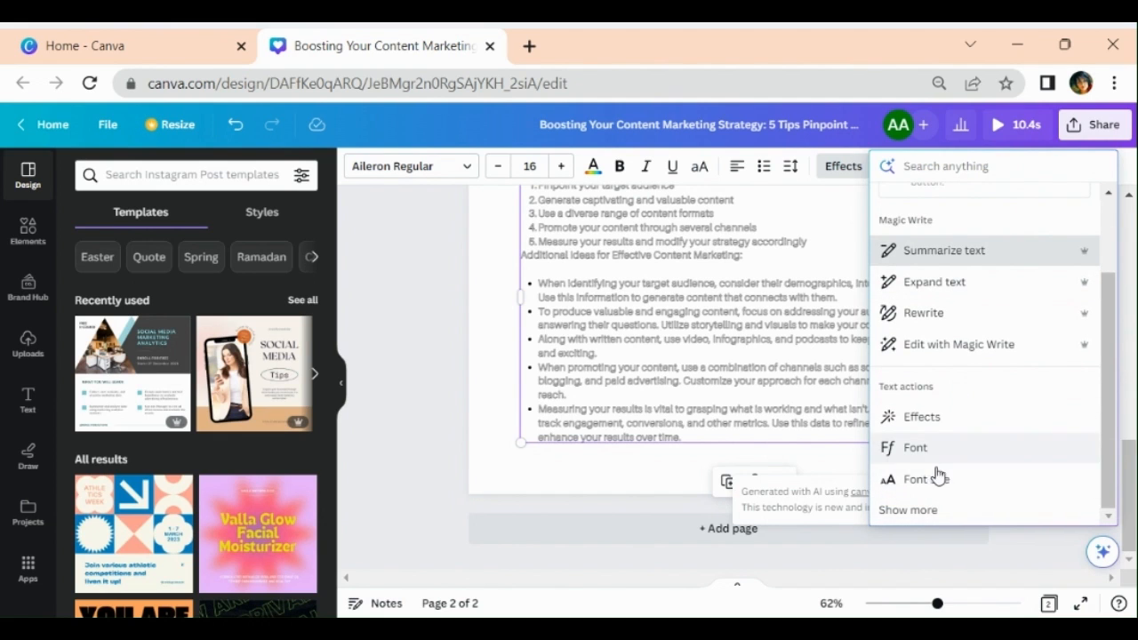
left_click(529, 165)
type("96")
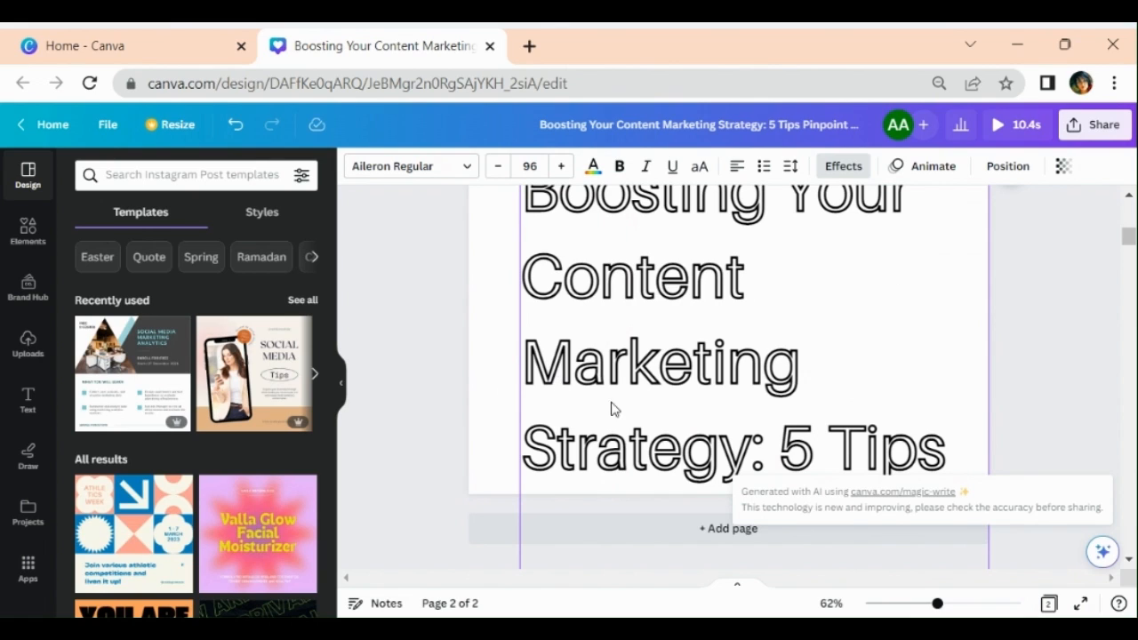
mouse_move(869, 449)
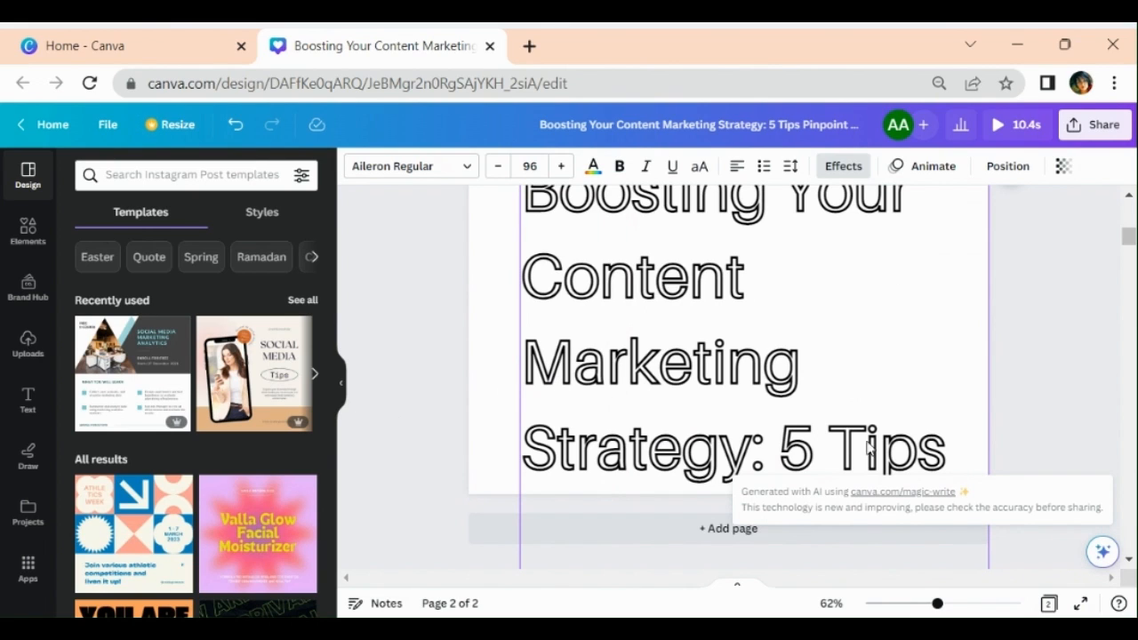
mouse_move(977, 388)
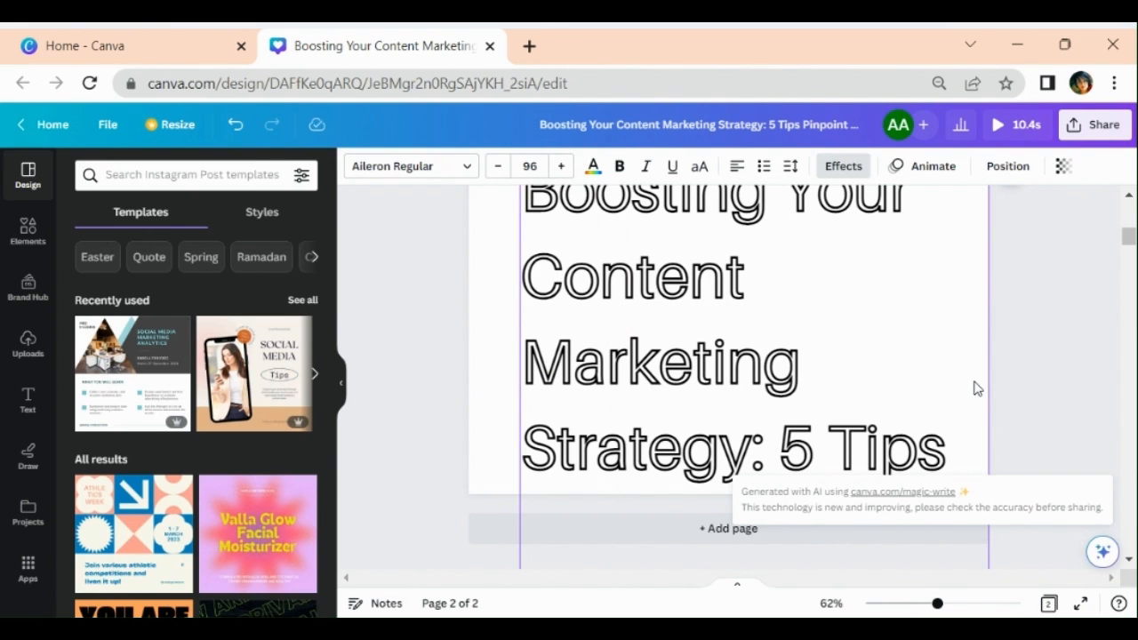
mouse_move(1031, 370)
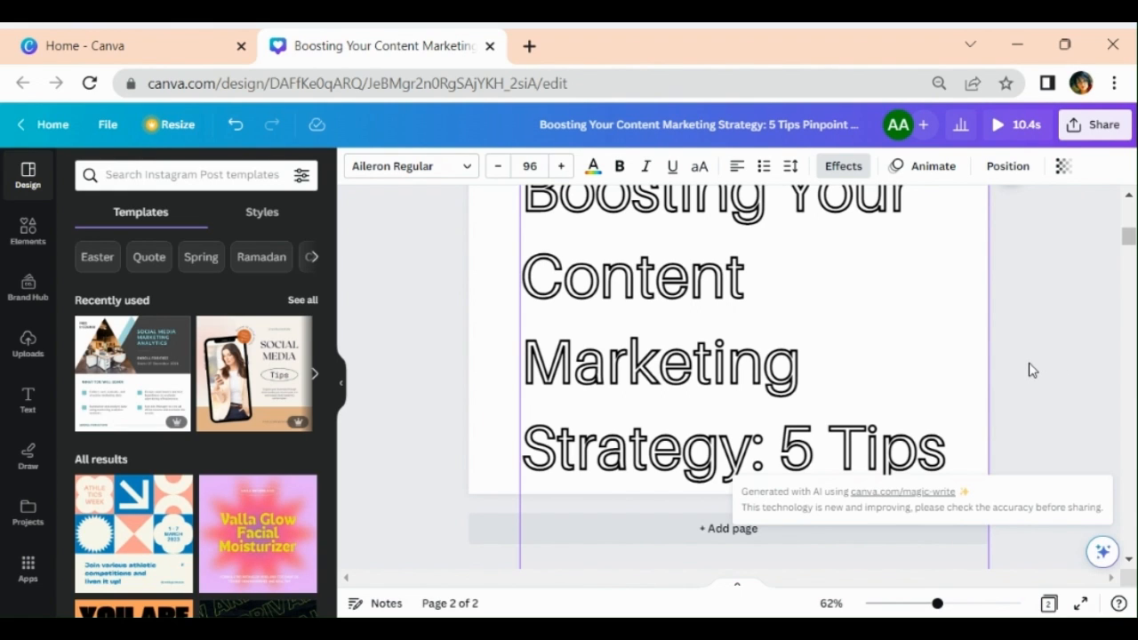
mouse_move(1045, 370)
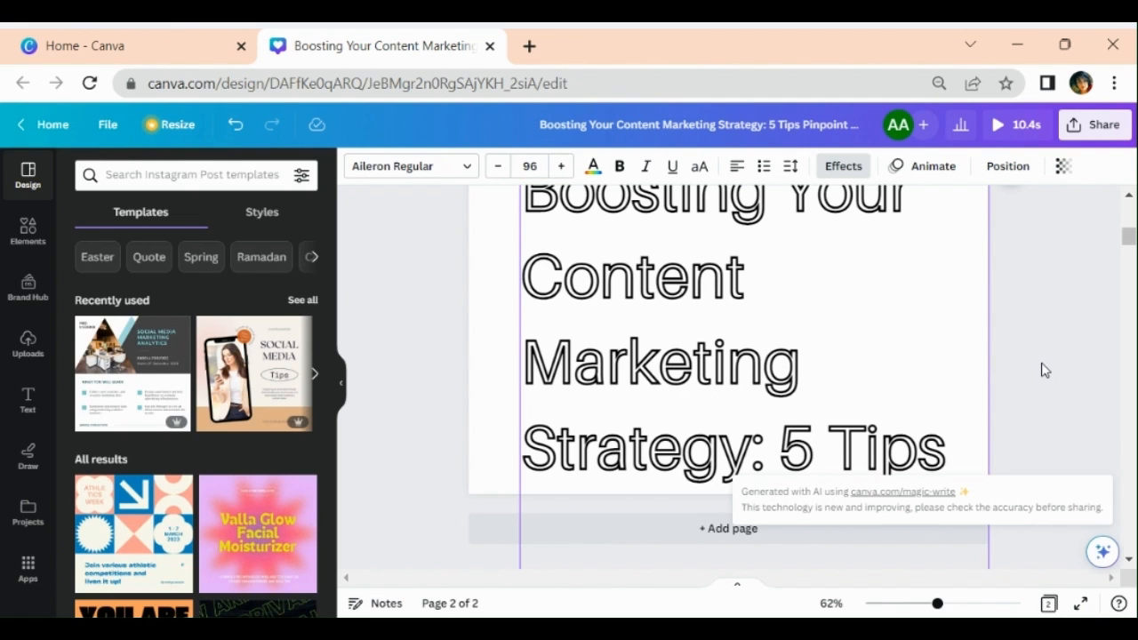
mouse_move(843, 439)
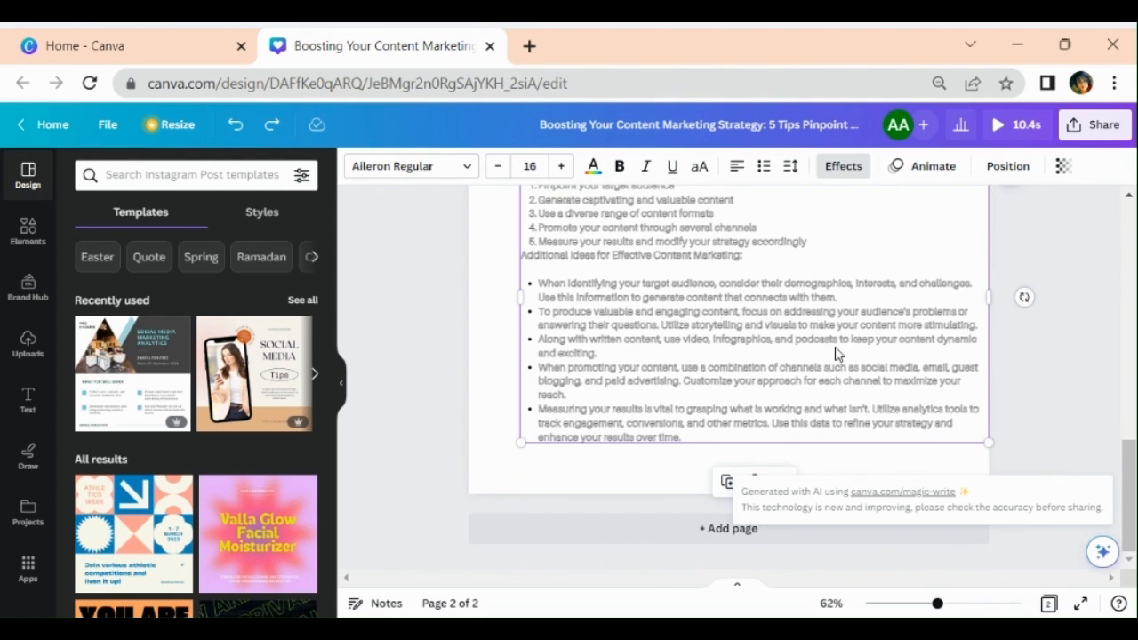
mouse_move(1048, 414)
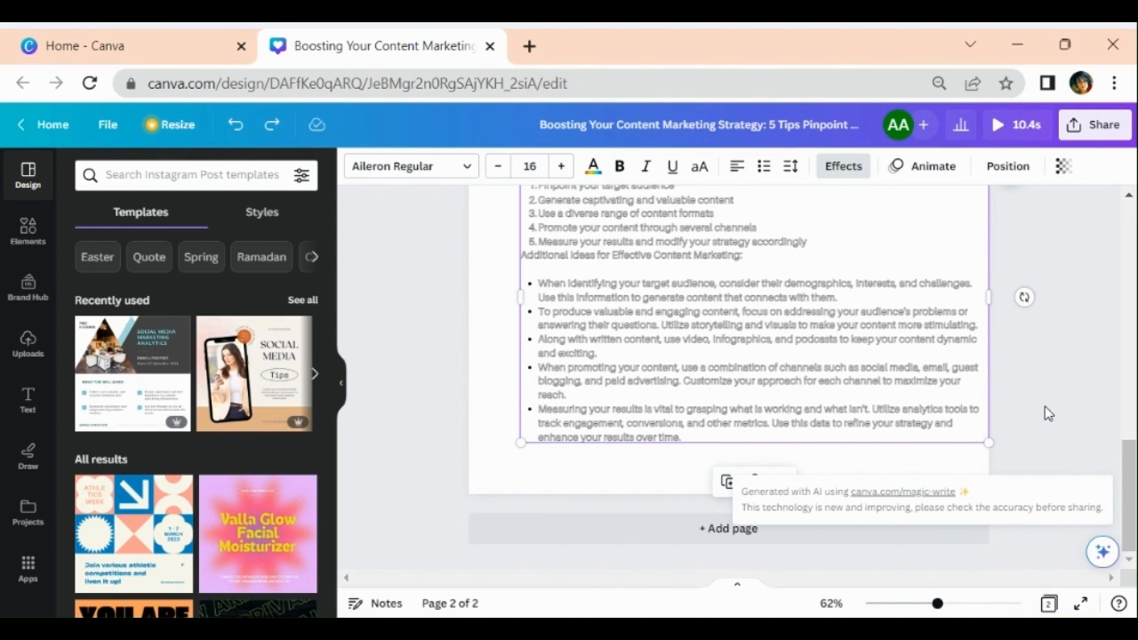
Step: Glance at the Canva home page, then return and select the tips text
left_click(129, 45)
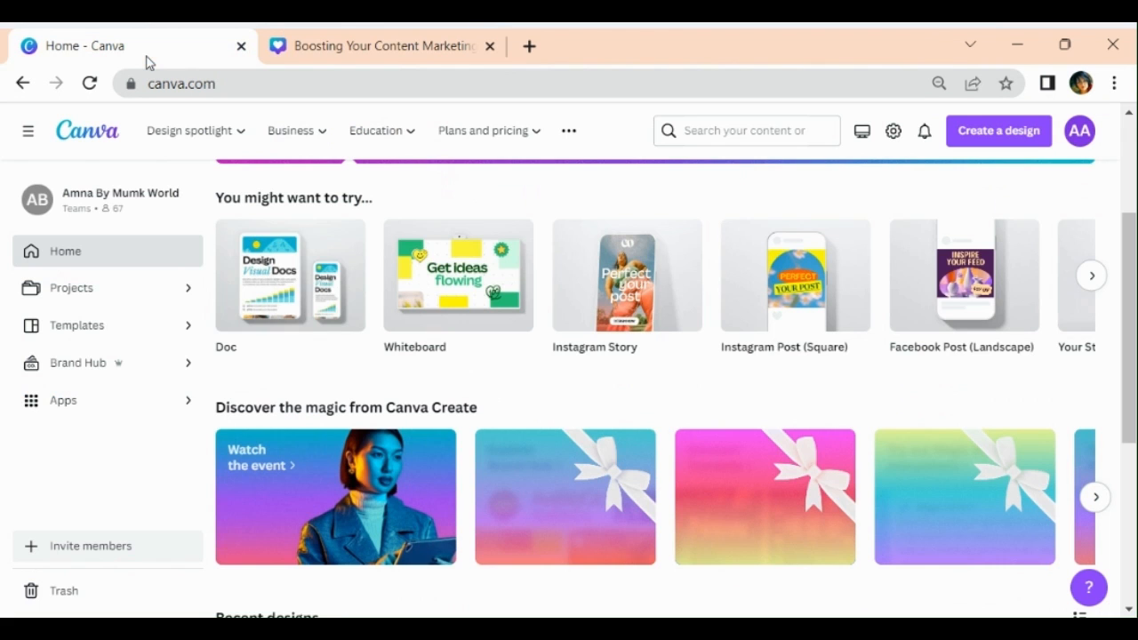
mouse_move(289, 276)
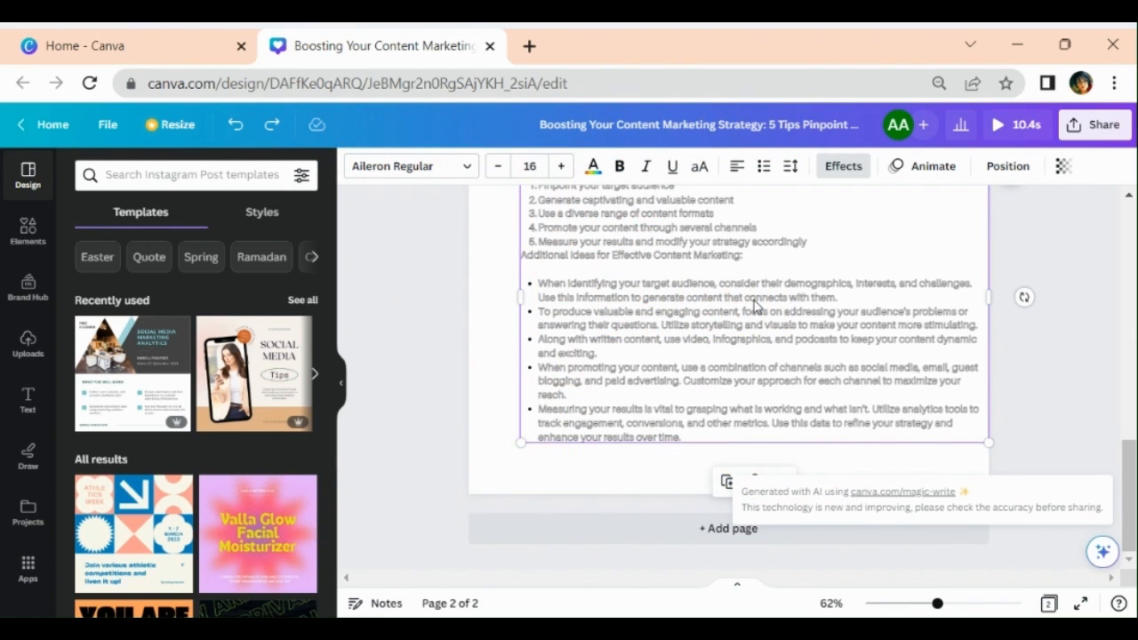
mouse_move(845, 391)
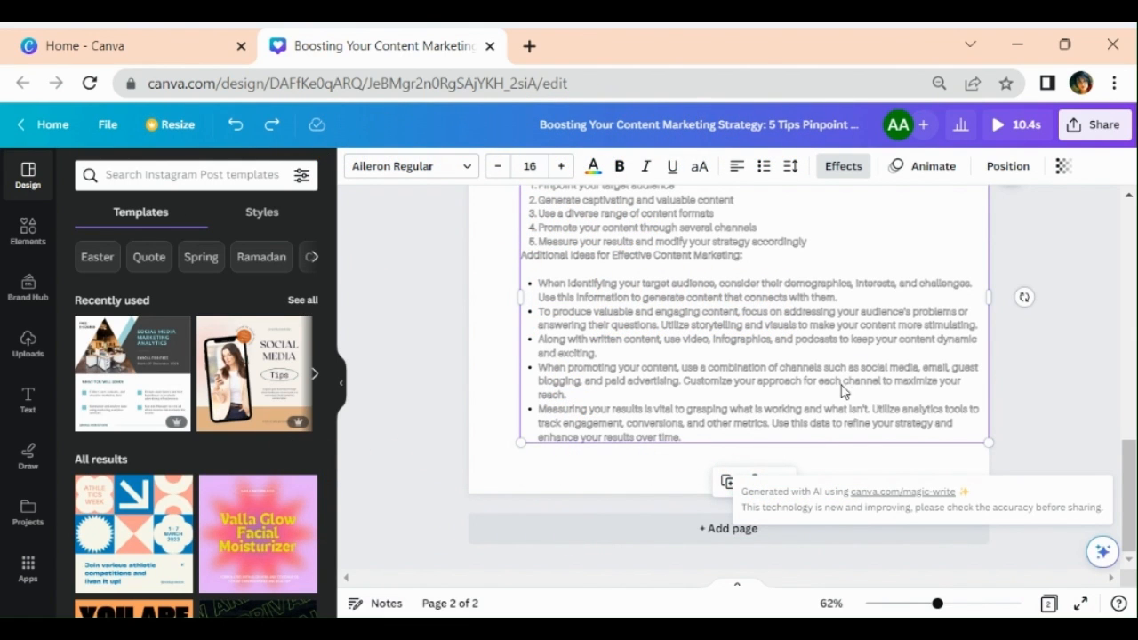
mouse_move(1046, 385)
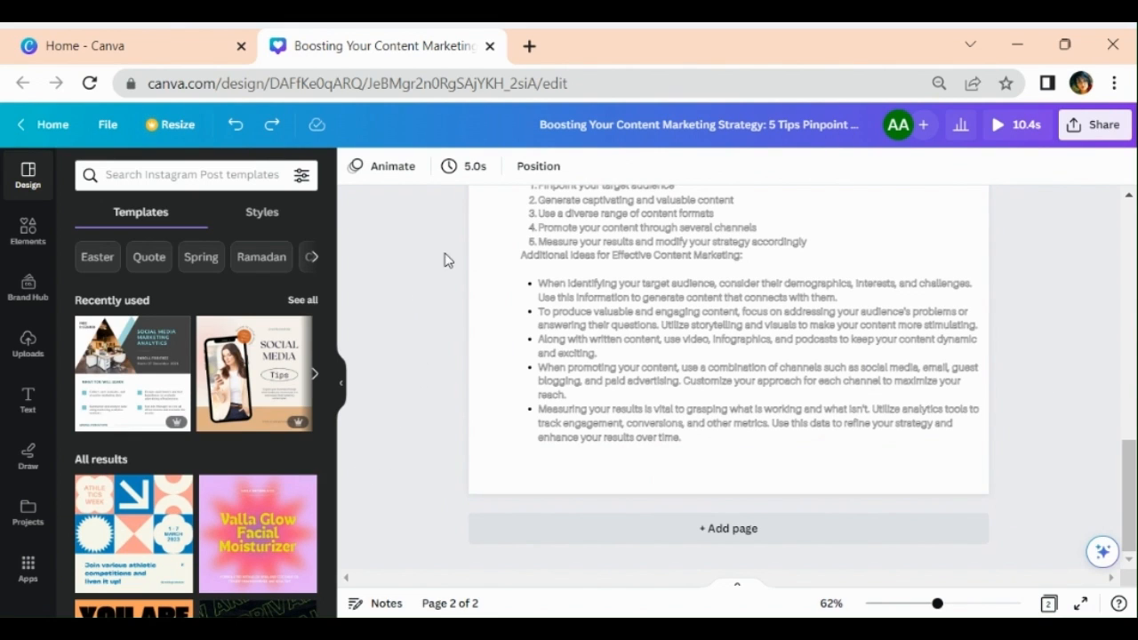
mouse_move(1071, 407)
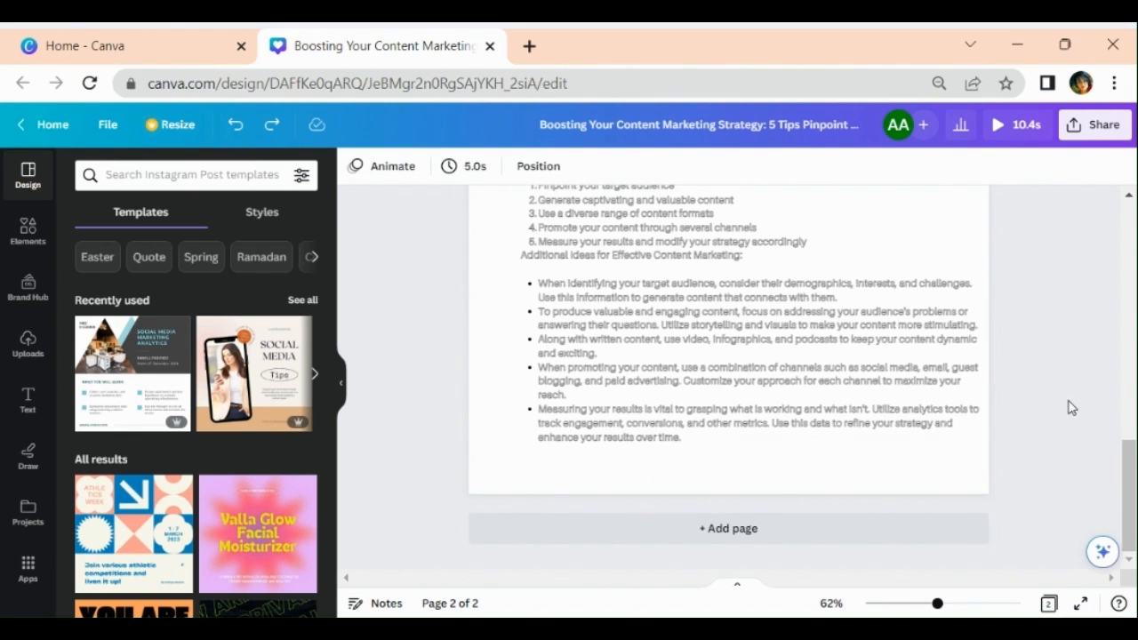
left_click(916, 292)
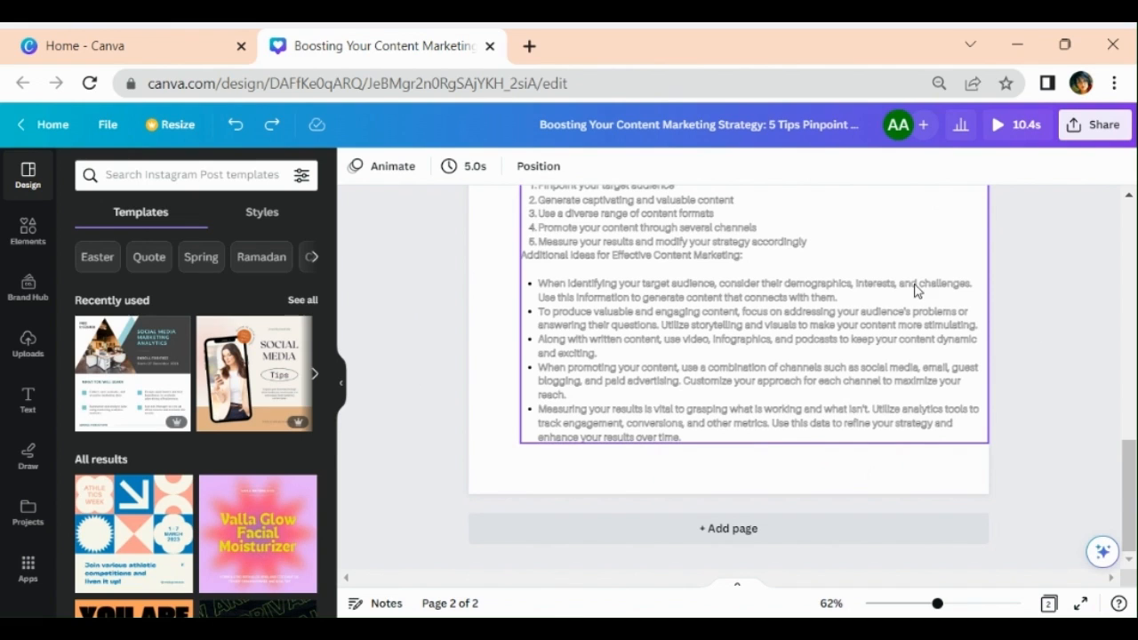
mouse_move(852, 324)
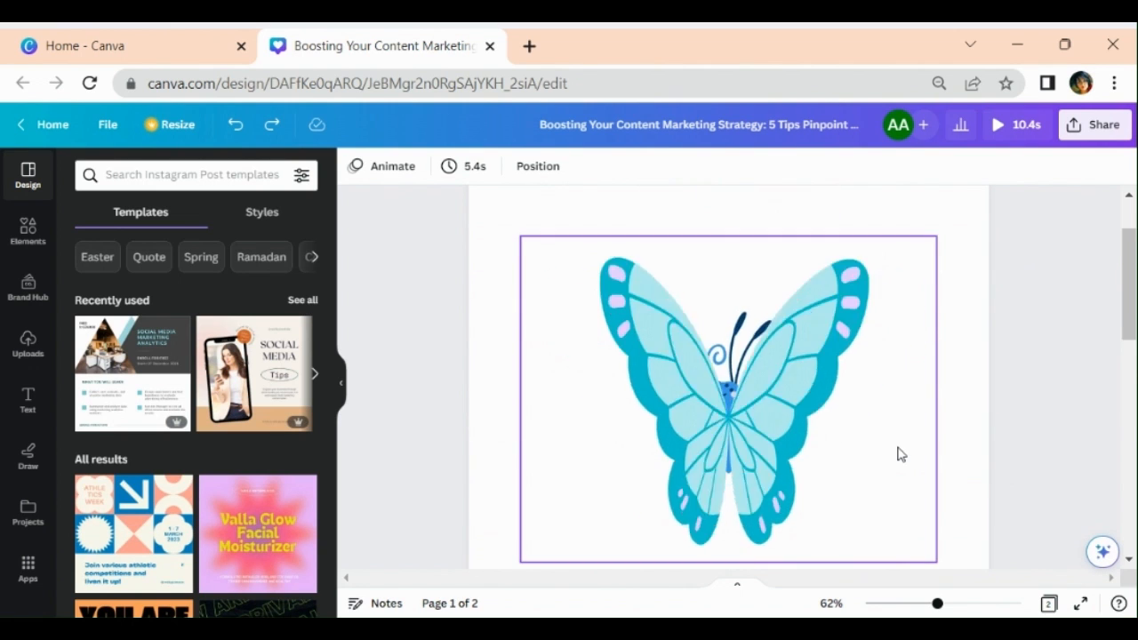
Step: Search the templates for 'garden'
left_click(187, 174)
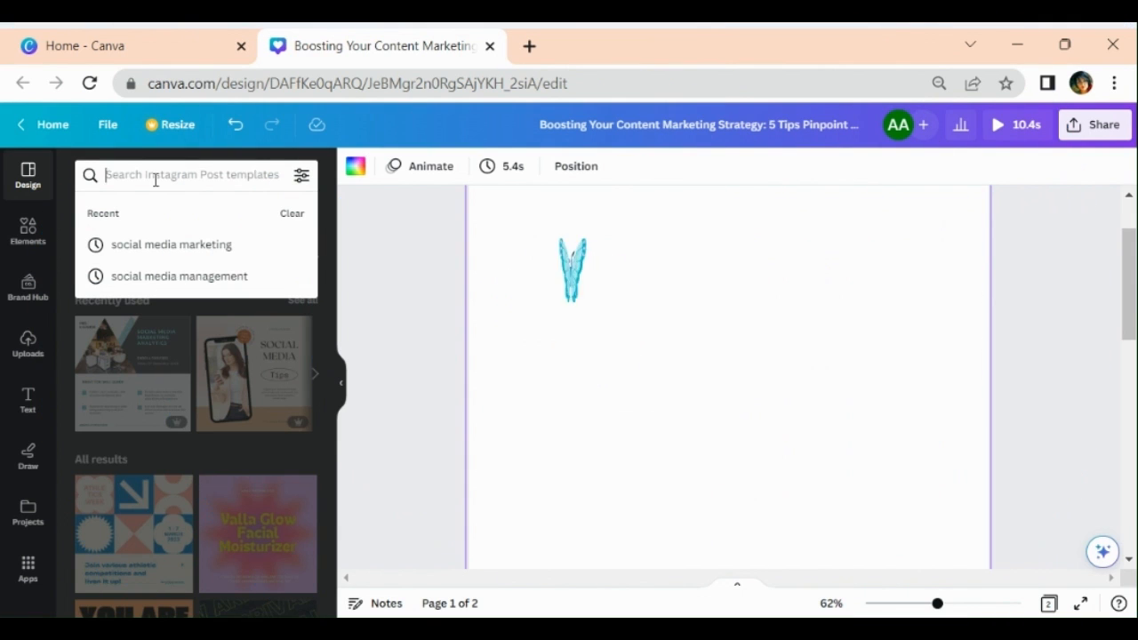
type("gra")
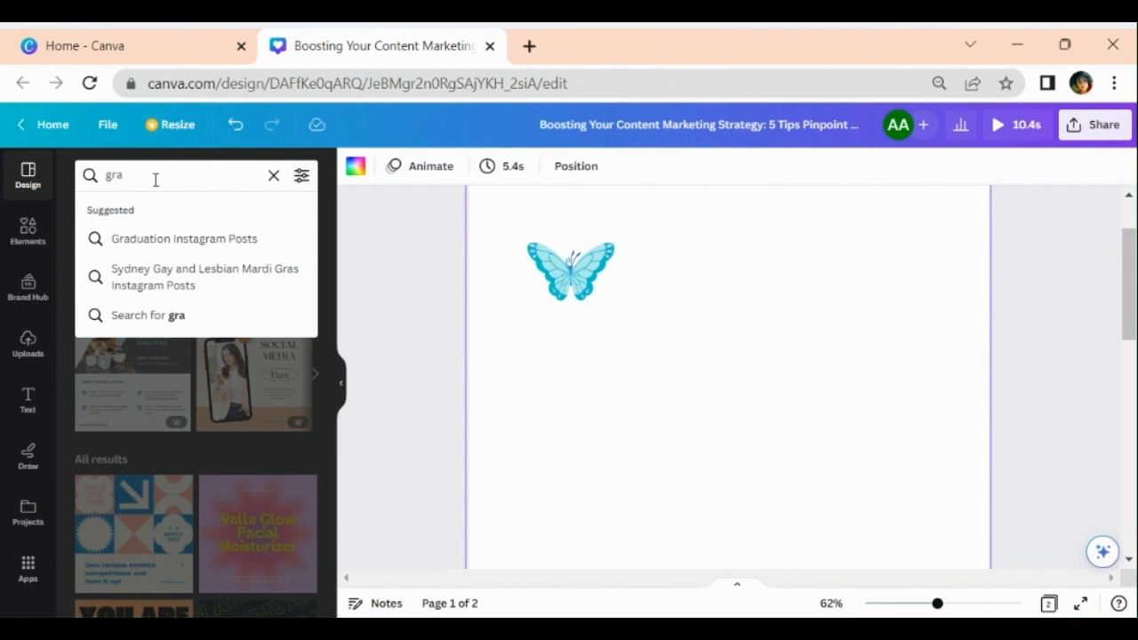
key("Backspace")
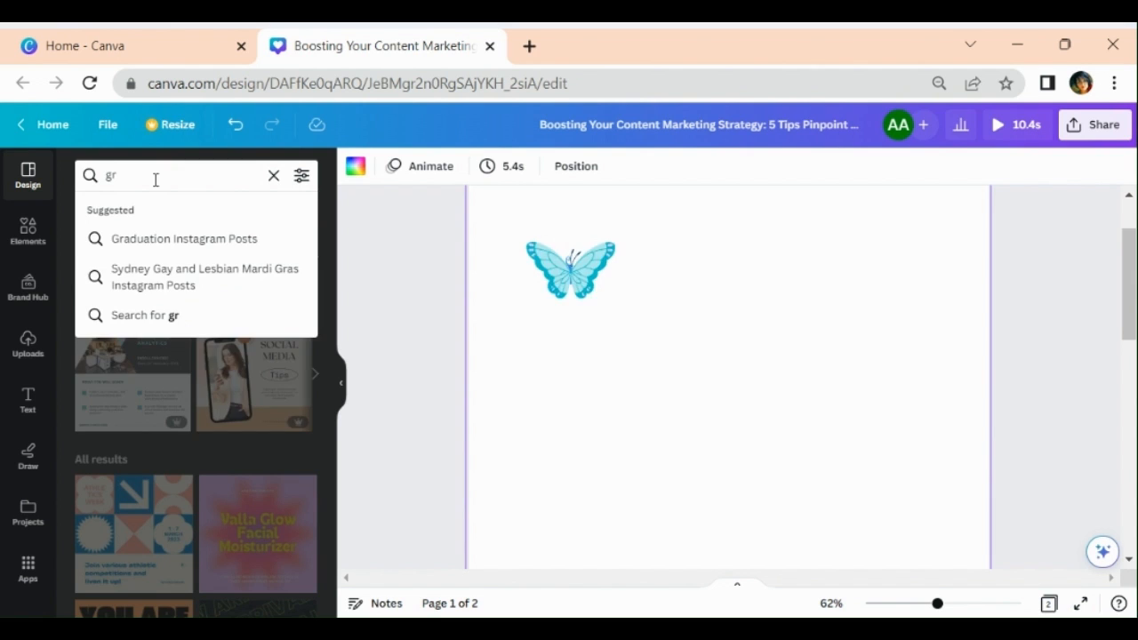
type("arden")
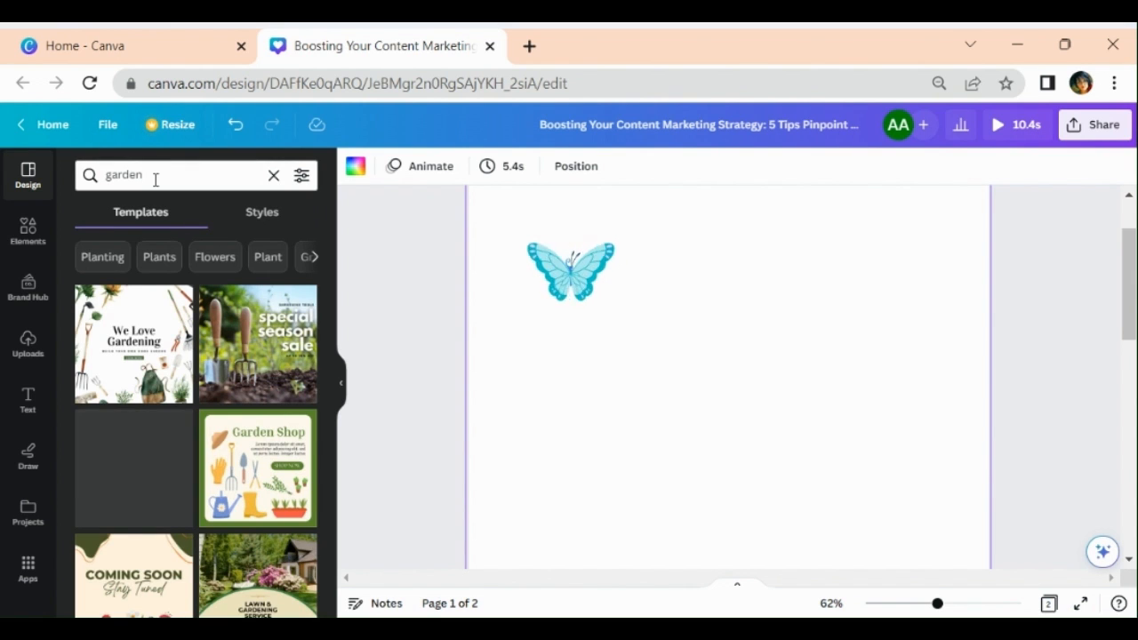
Step: Duplicate the butterfly page and apply the yellow-flower 'One day everything will be okay' template
left_click(570, 271)
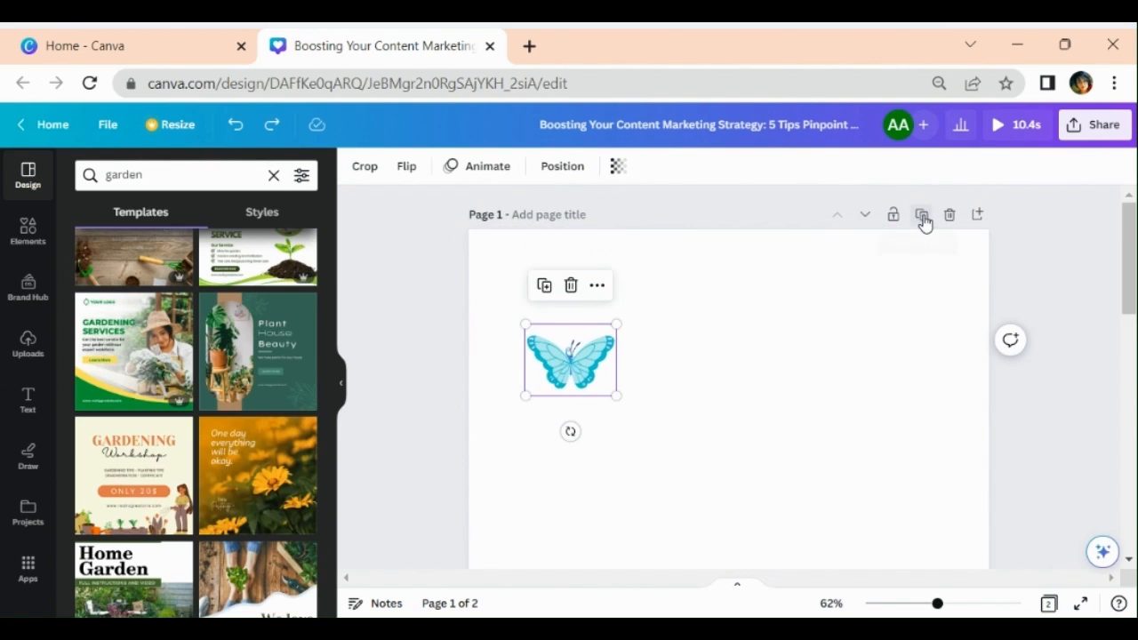
left_click(923, 214)
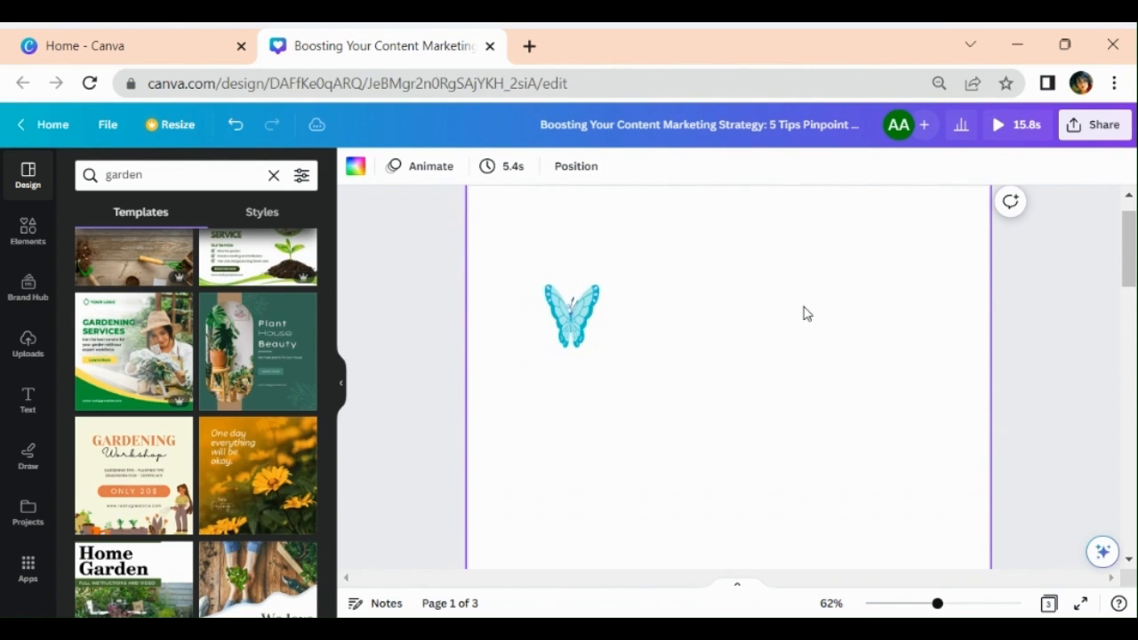
left_click(570, 316)
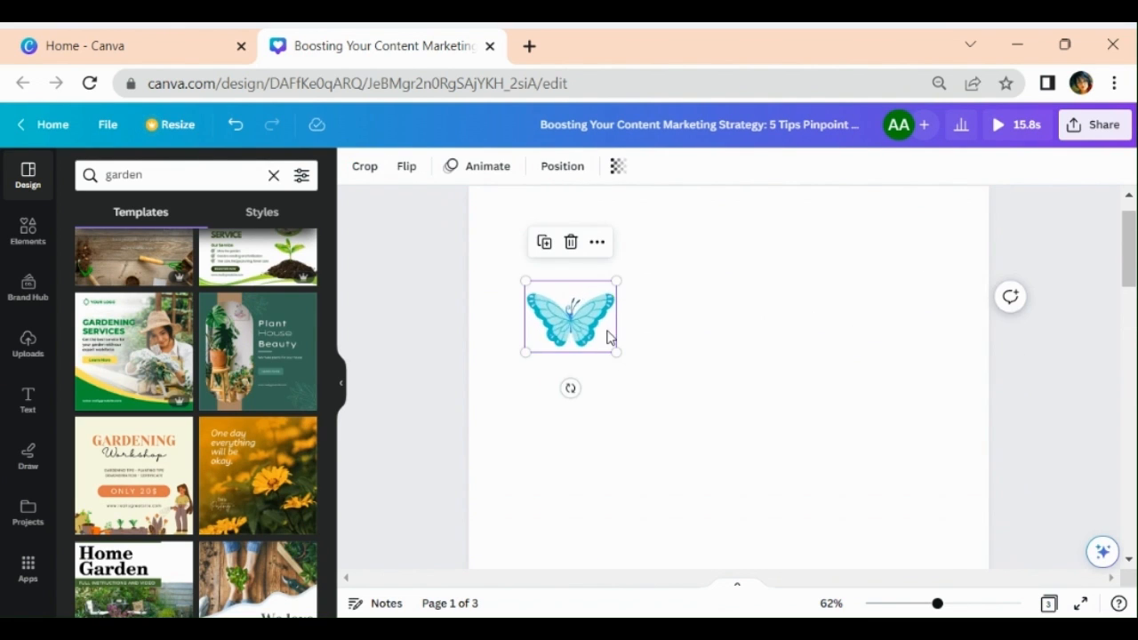
left_click(257, 474)
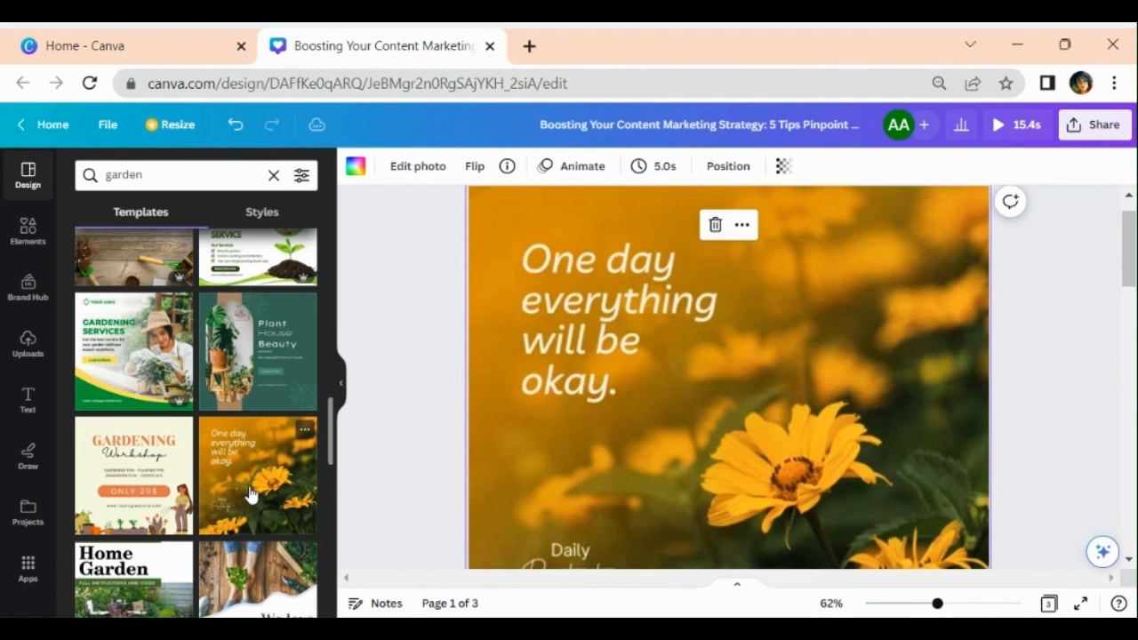
Step: Move the butterfly up beside the 'One day' heading, reselect it, and open Animate
scroll("down", 3)
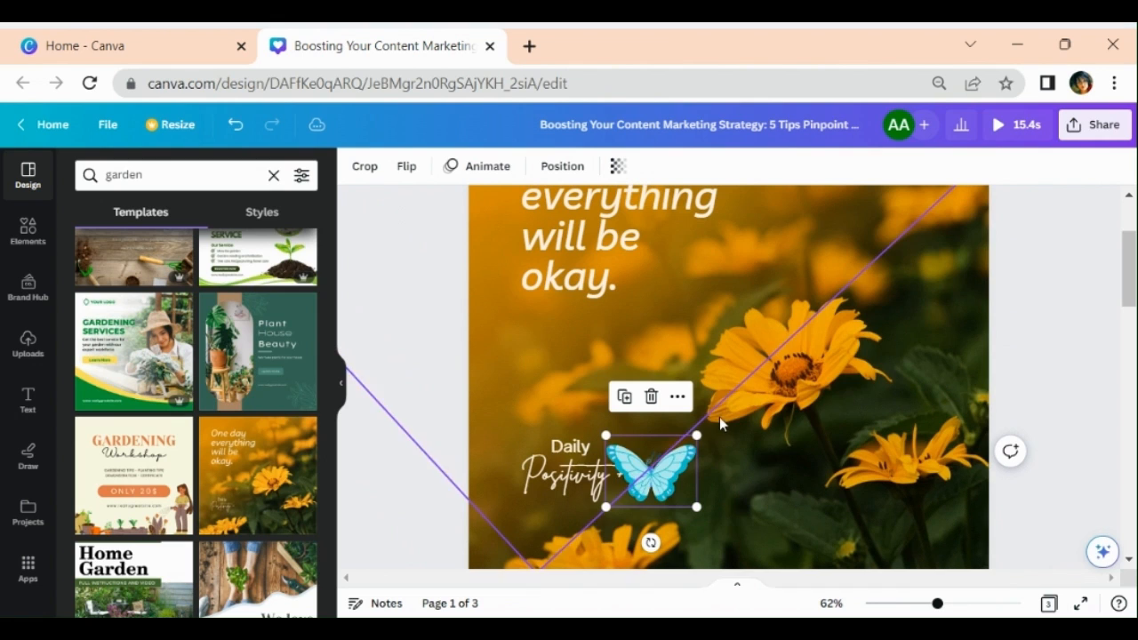
left_click_drag(639, 474, 639, 358)
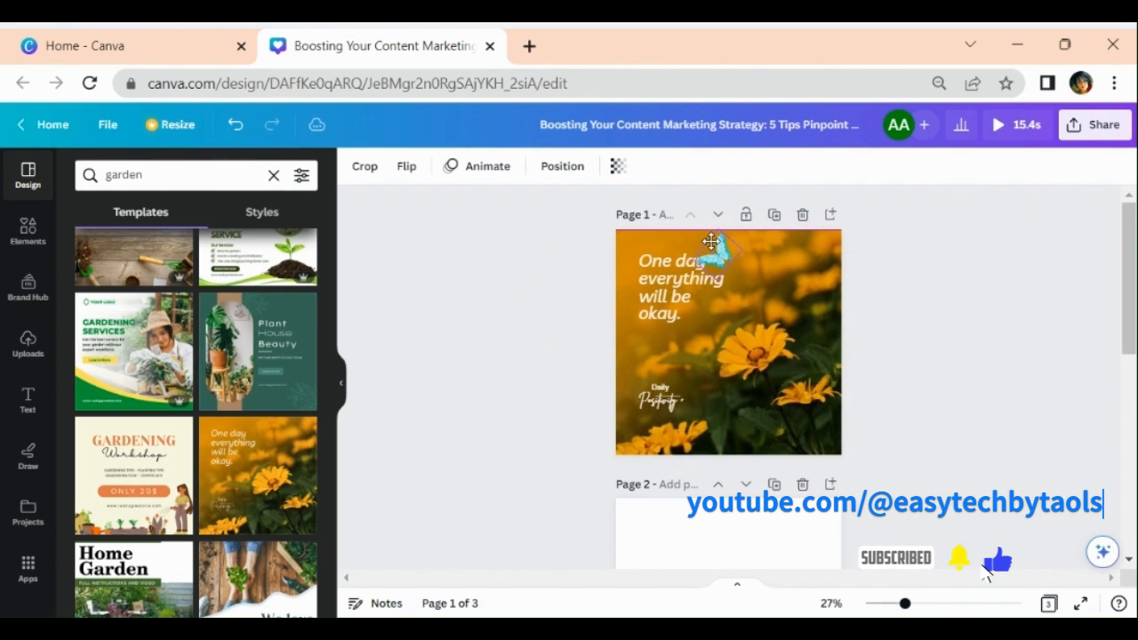
left_click(914, 322)
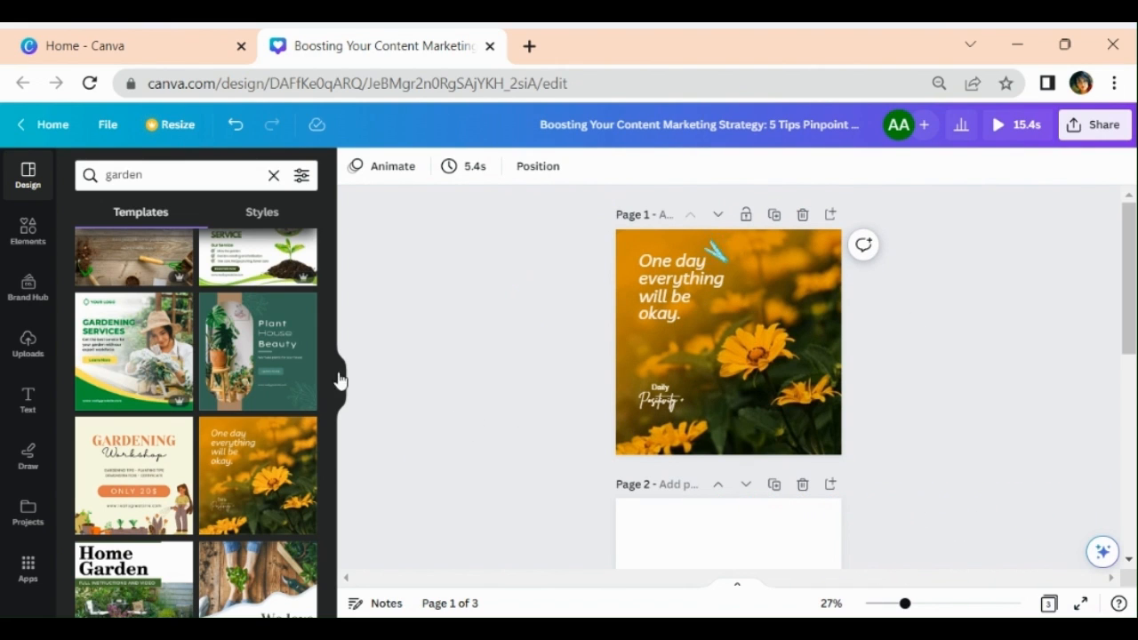
left_click(720, 253)
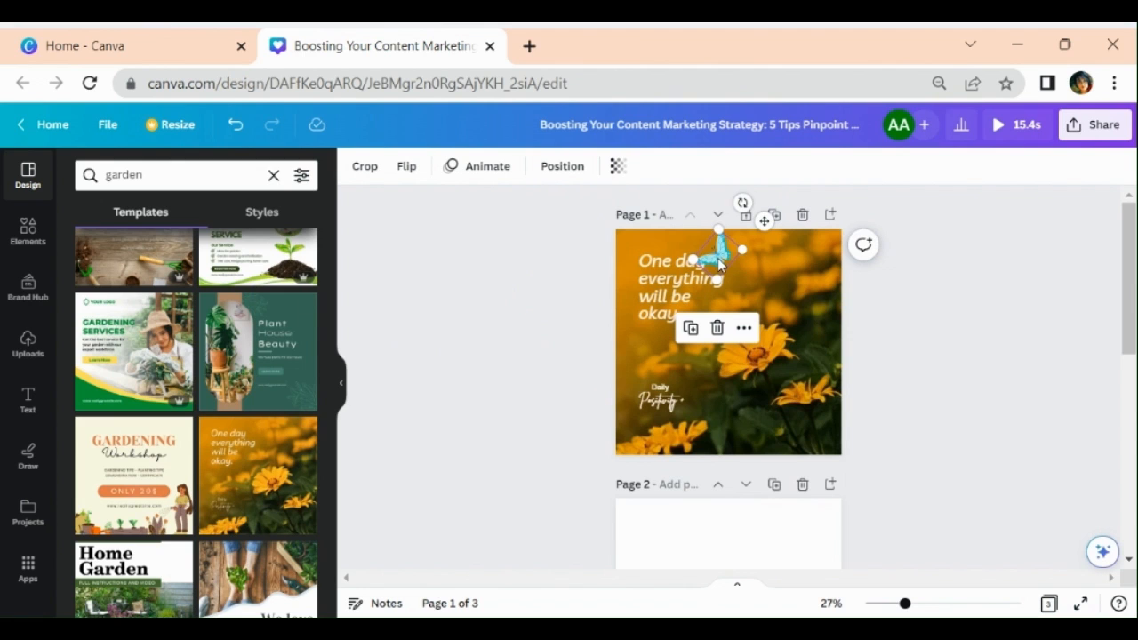
left_click(485, 166)
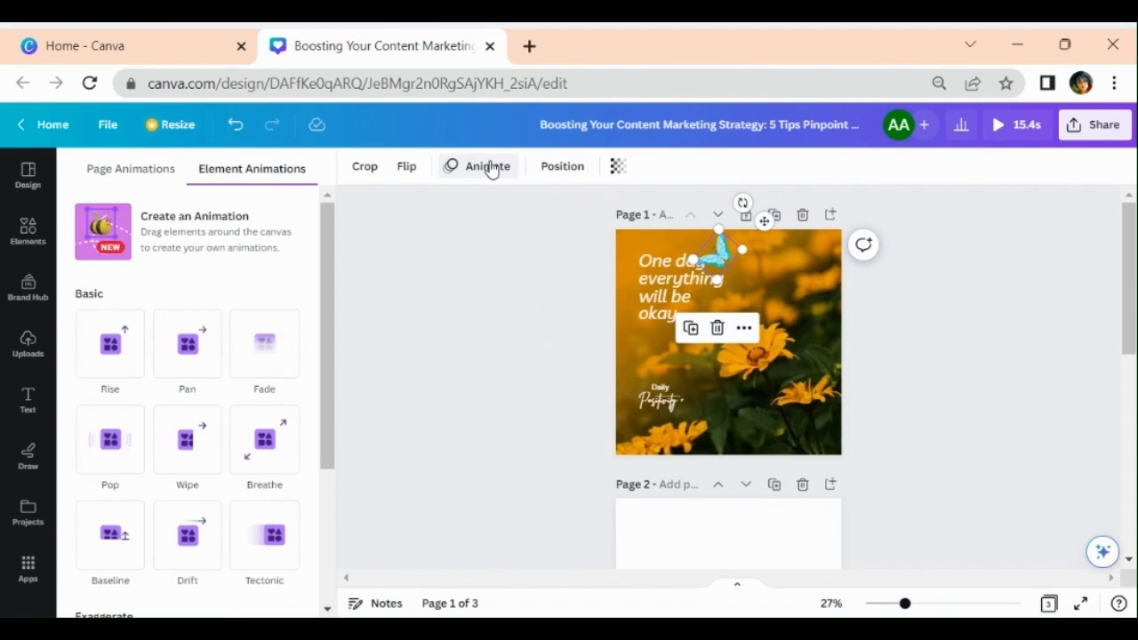
Step: Create a custom butterfly animation by dragging a curving flight path toward the lower right
left_click_drag(721, 258, 733, 425)
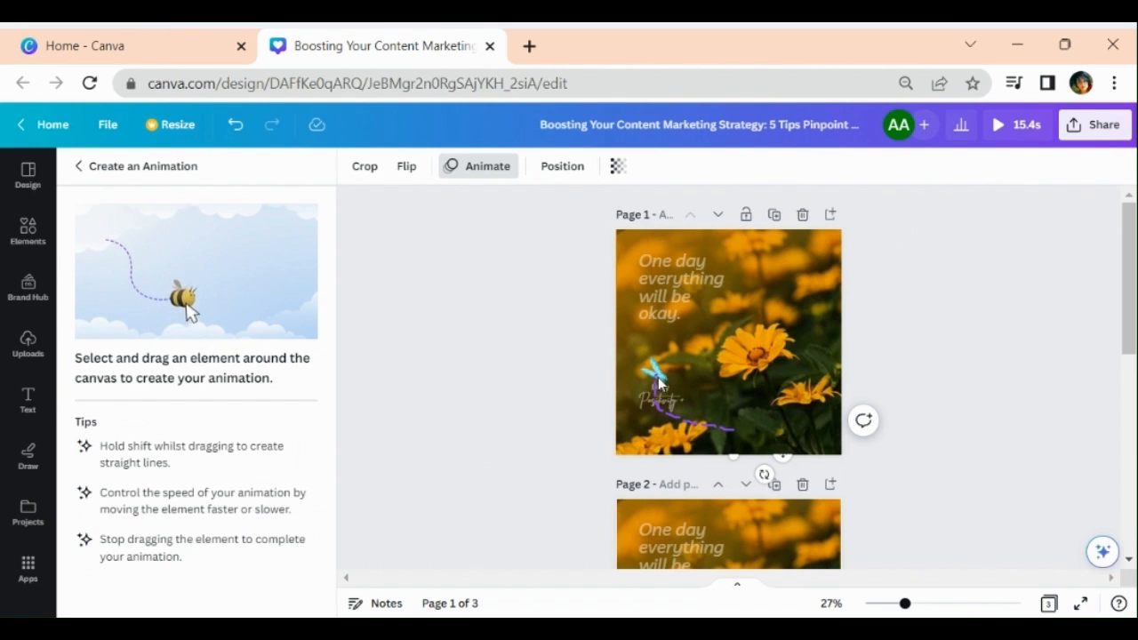
left_click_drag(658, 374, 782, 356)
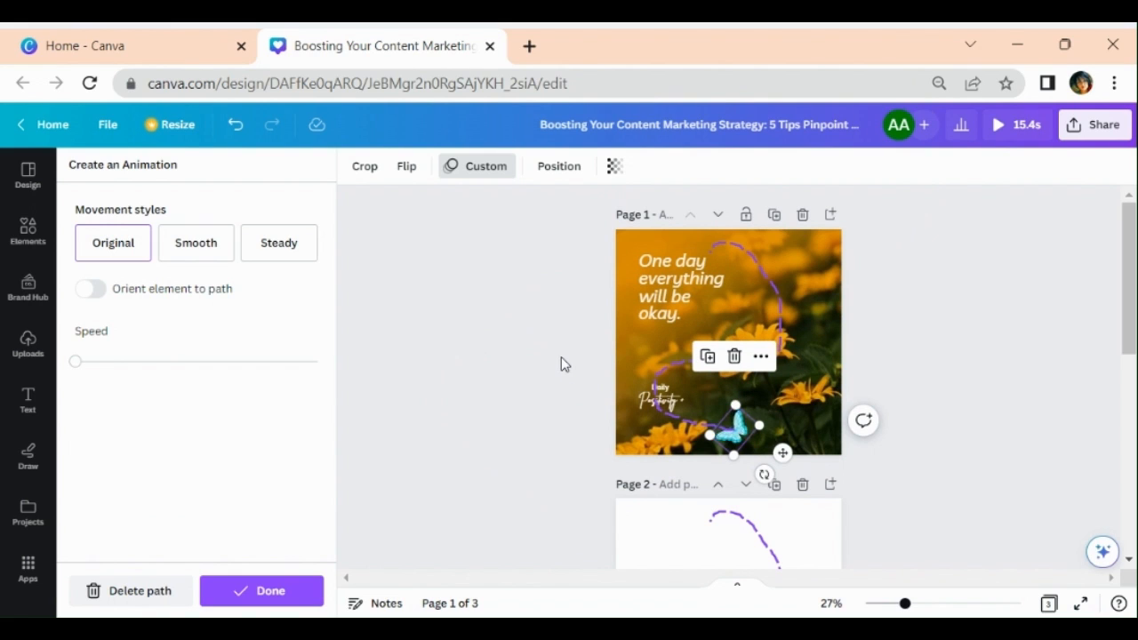
mouse_move(573, 382)
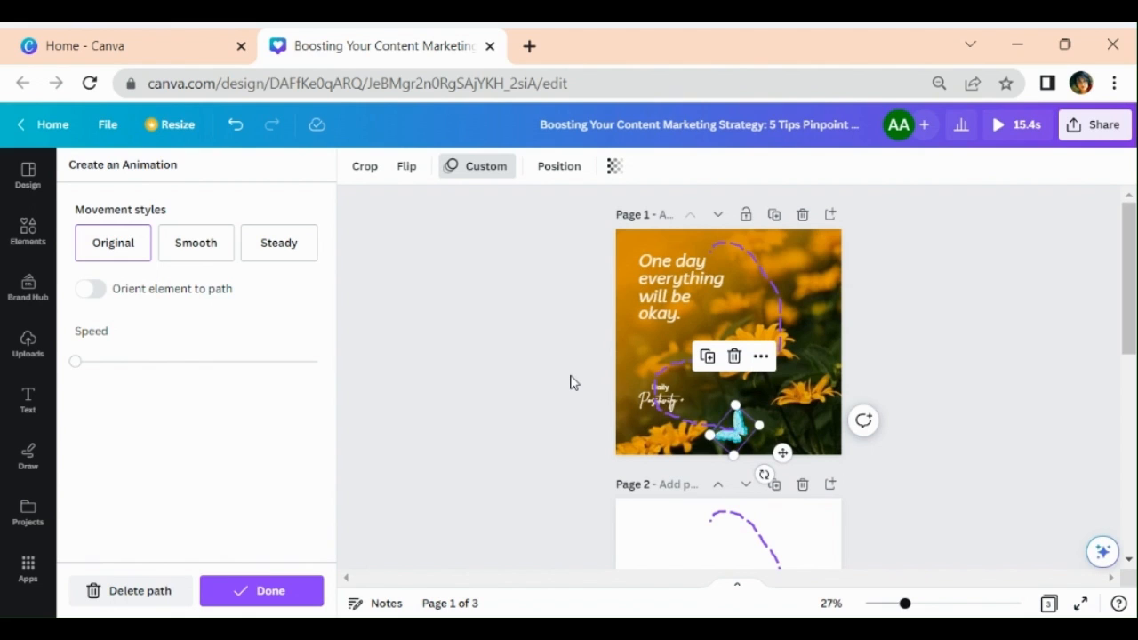
mouse_move(1003, 417)
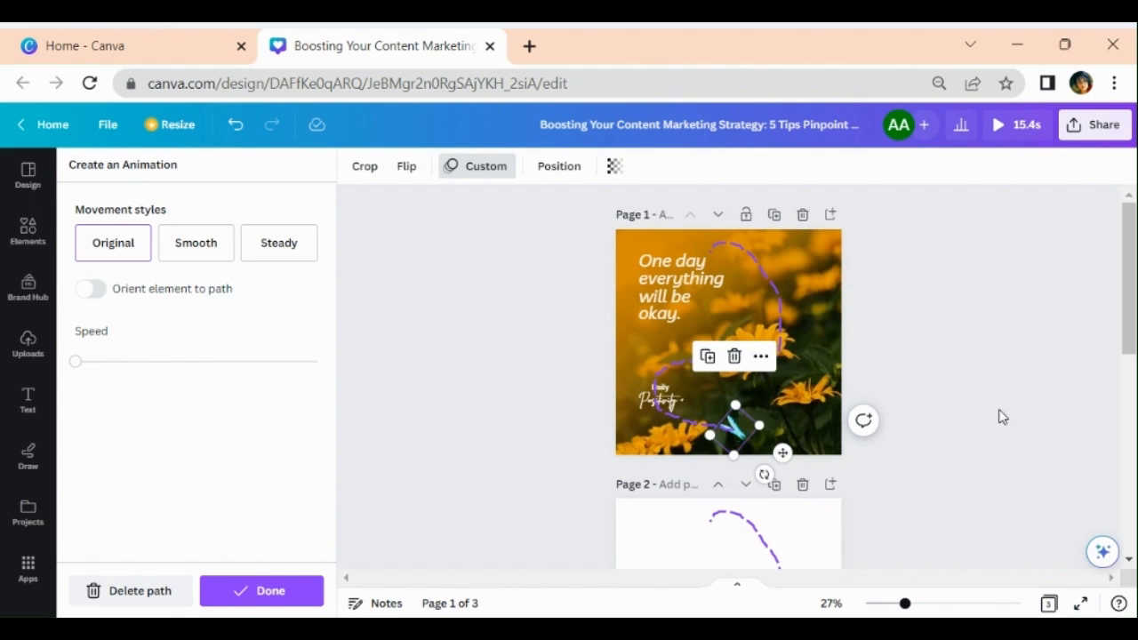